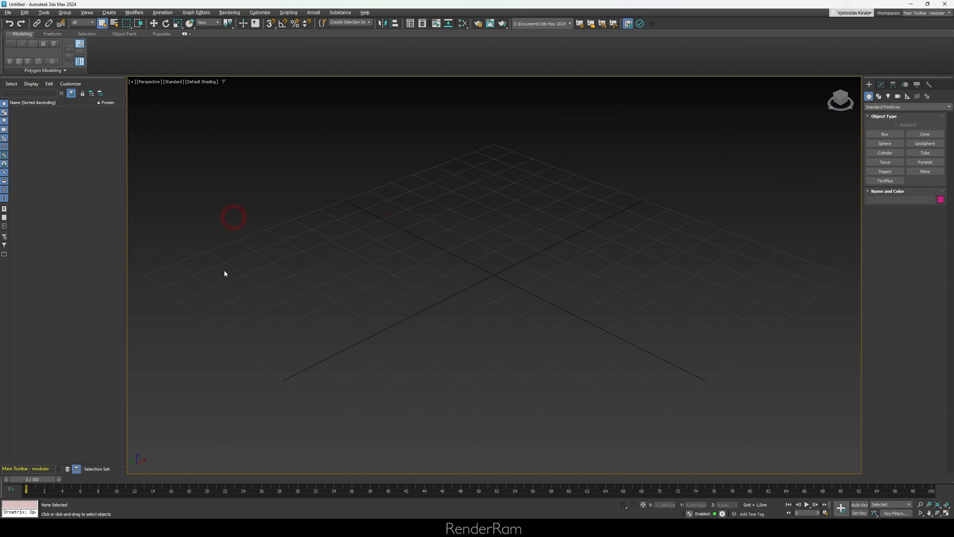
pyautogui.moveTo(294, 159)
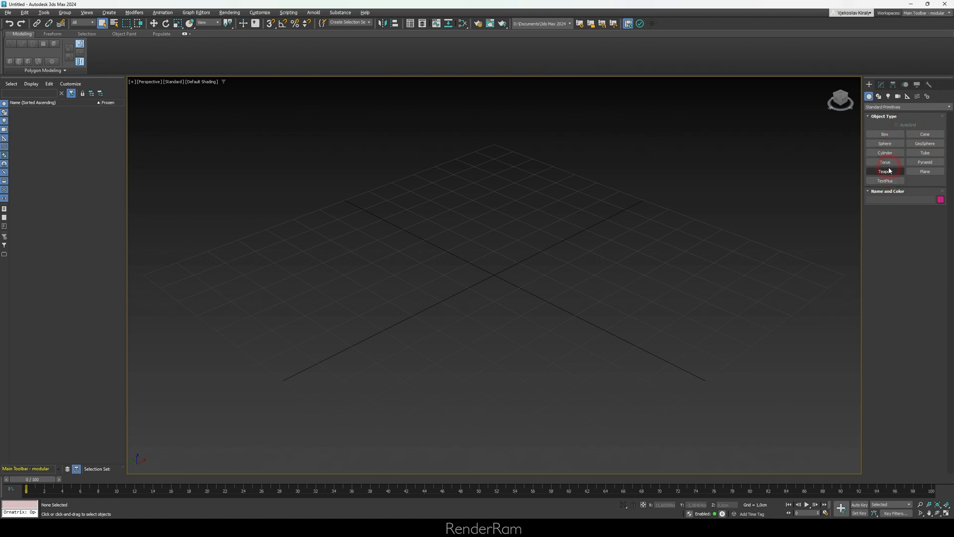
# Step: Create a teapot, then drag out four spheres of different sizes and colours
pyautogui.click(885, 171)
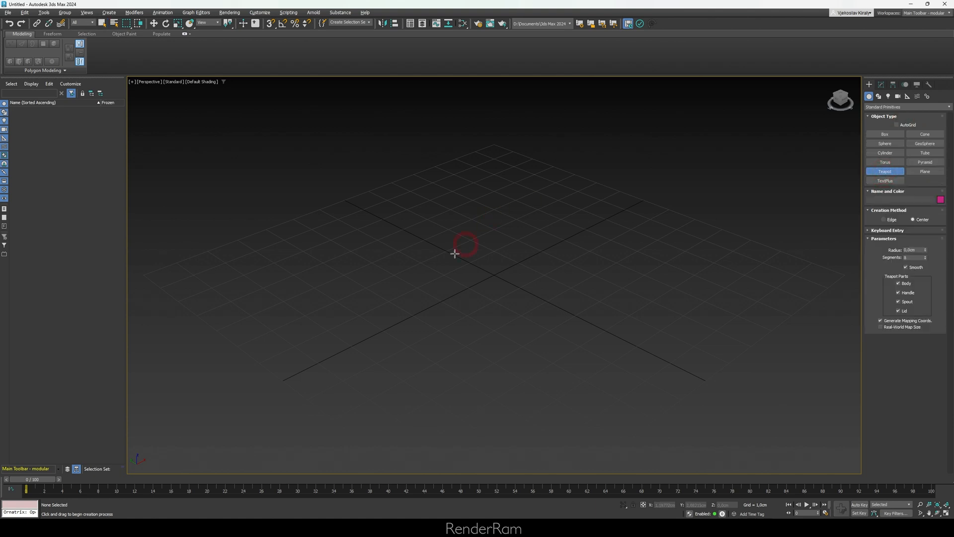
pyautogui.moveTo(388, 247)
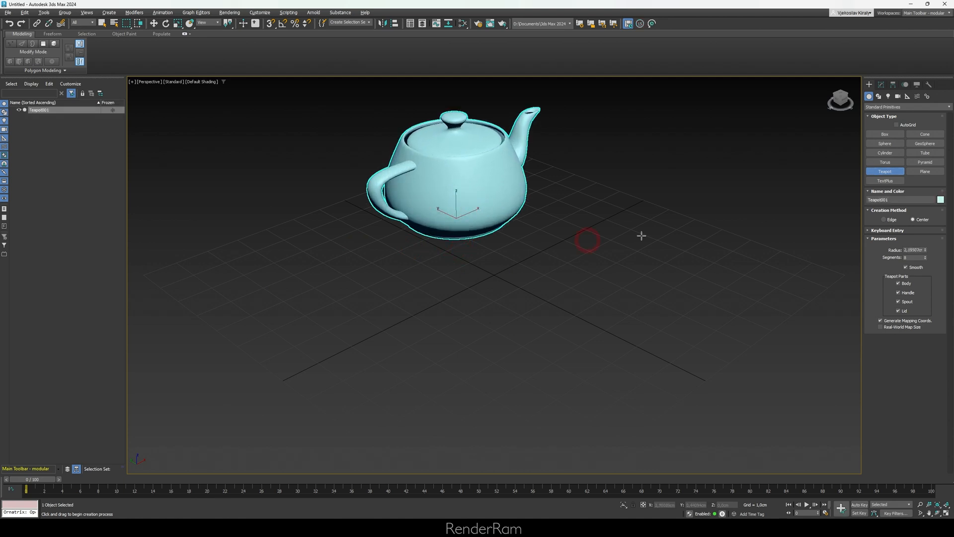
pyautogui.click(883, 143)
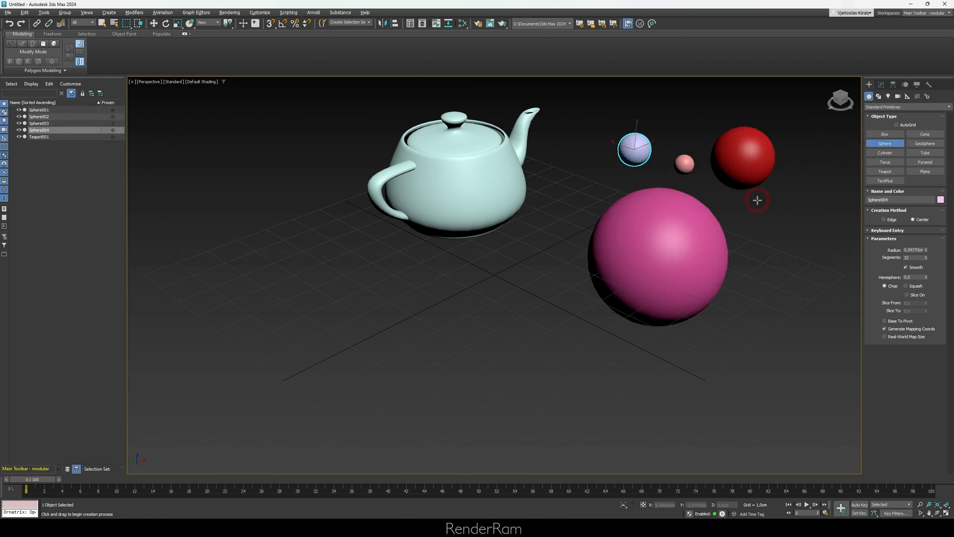
pyautogui.moveTo(857, 147)
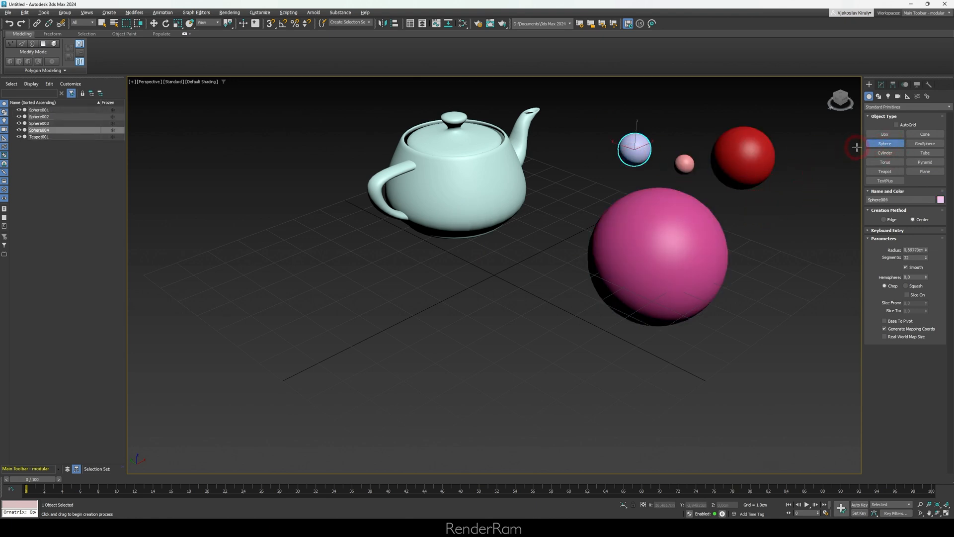
pyautogui.moveTo(486, 275)
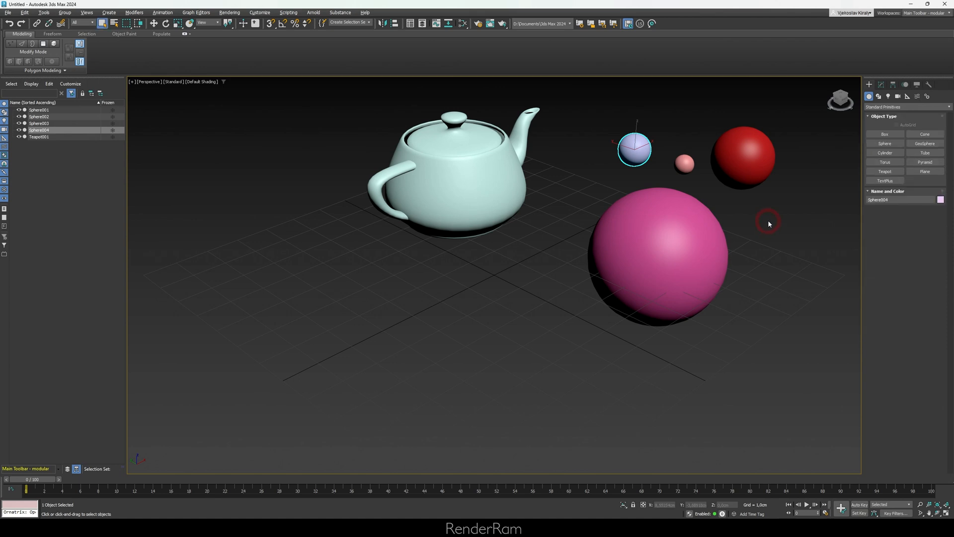
pyautogui.click(650, 408)
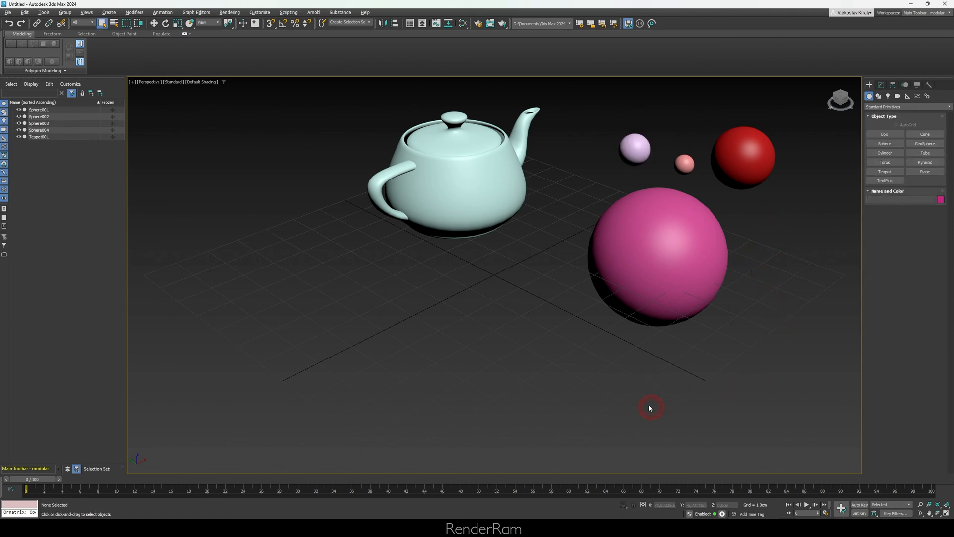
pyautogui.click(455, 177)
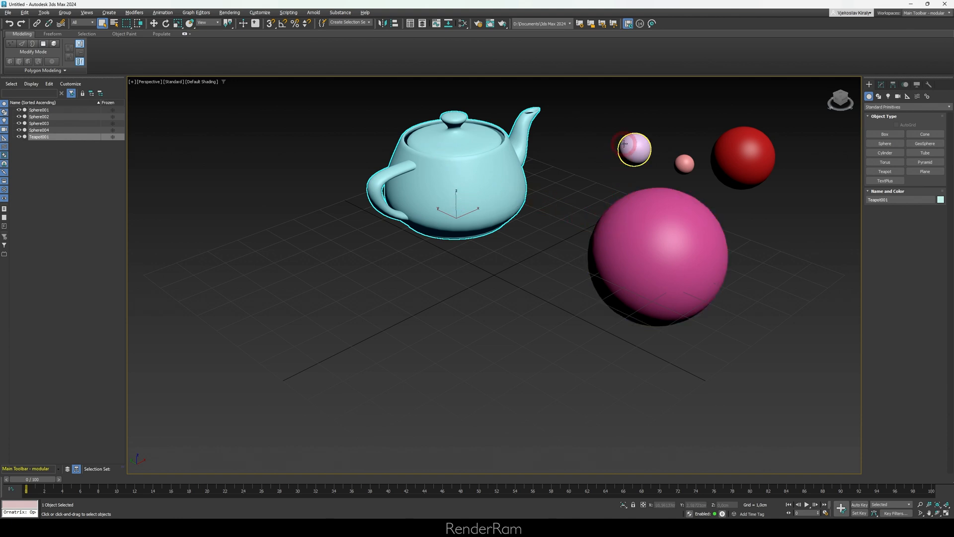
pyautogui.click(741, 157)
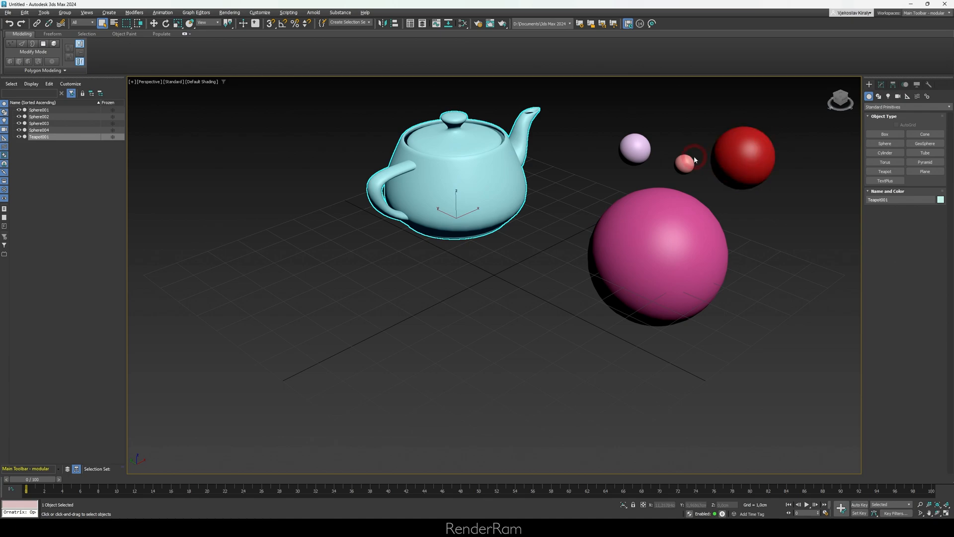
pyautogui.click(741, 158)
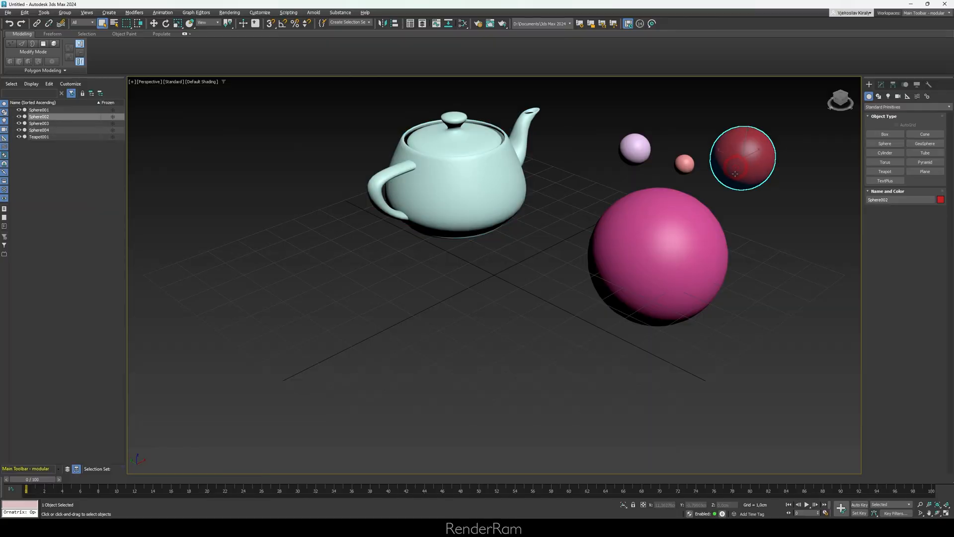
pyautogui.click(459, 172)
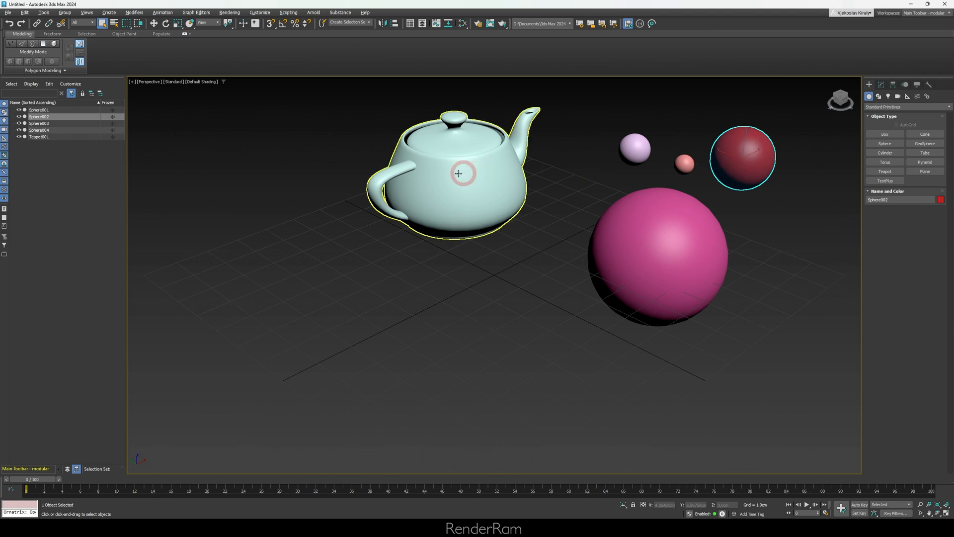
pyautogui.click(459, 173)
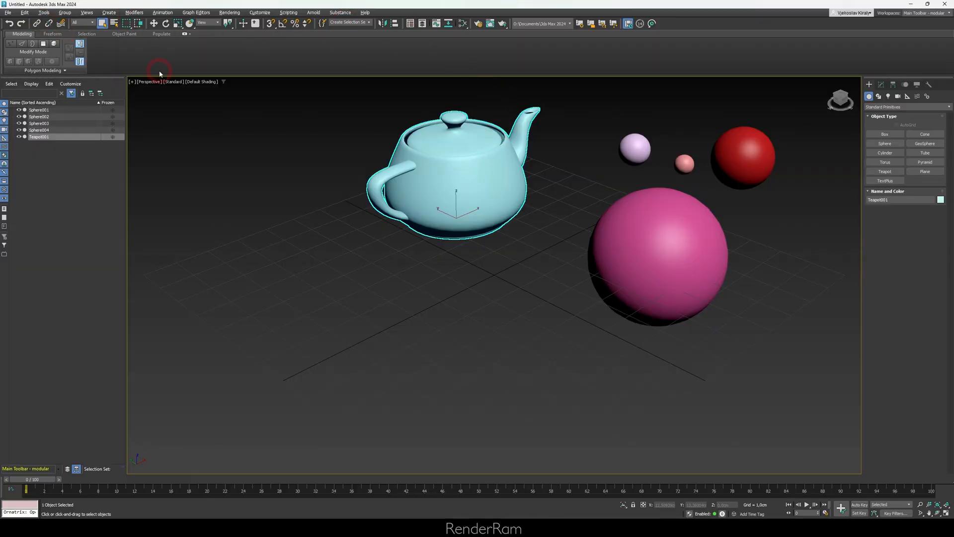
pyautogui.moveTo(154, 23)
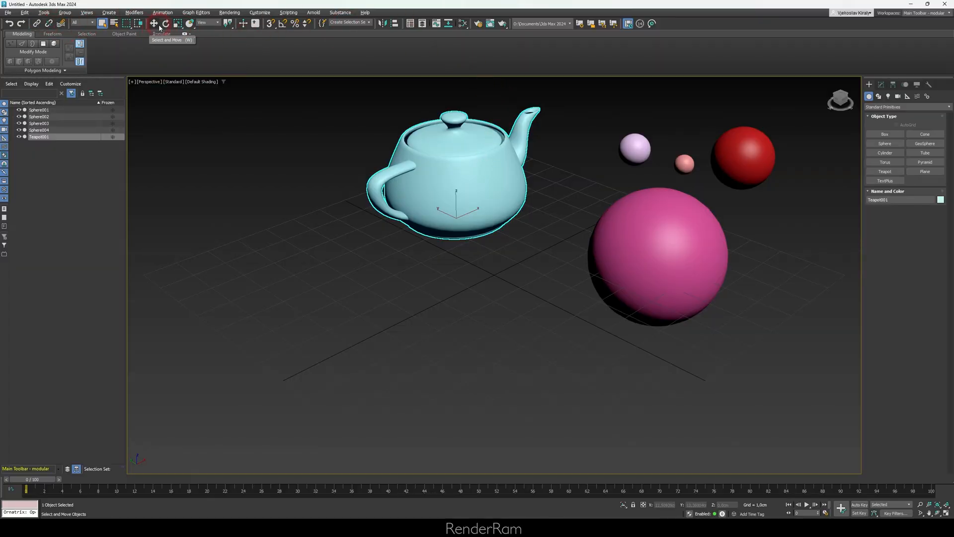
pyautogui.moveTo(154, 23)
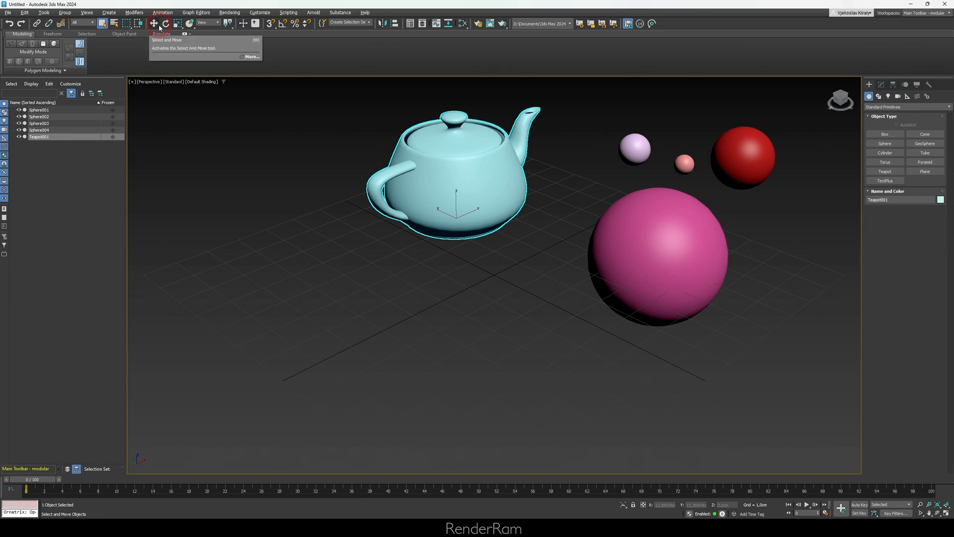
pyautogui.moveTo(166, 22)
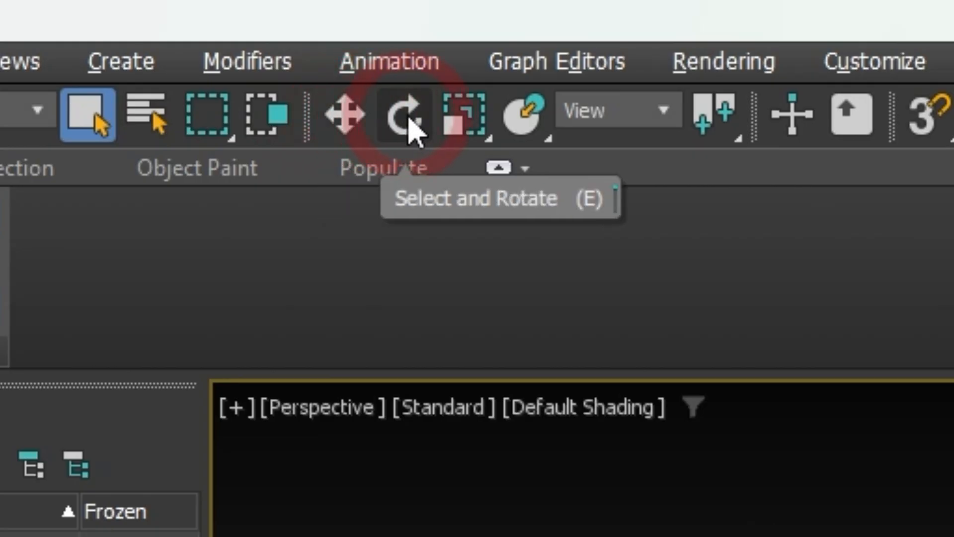
pyautogui.moveTo(466, 112)
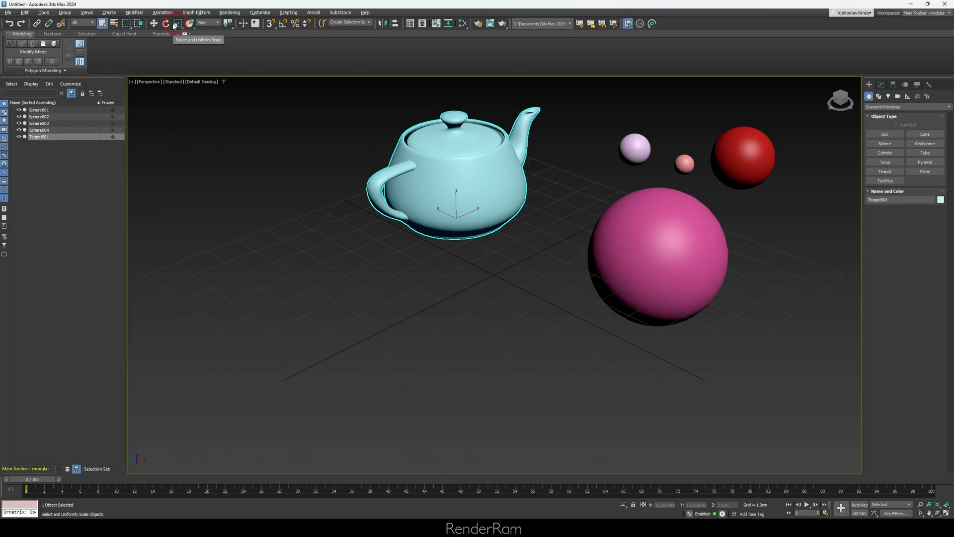
# Step: Activate Select and Move and pick the teapot, ready to shift it left of the spheres
pyautogui.click(154, 23)
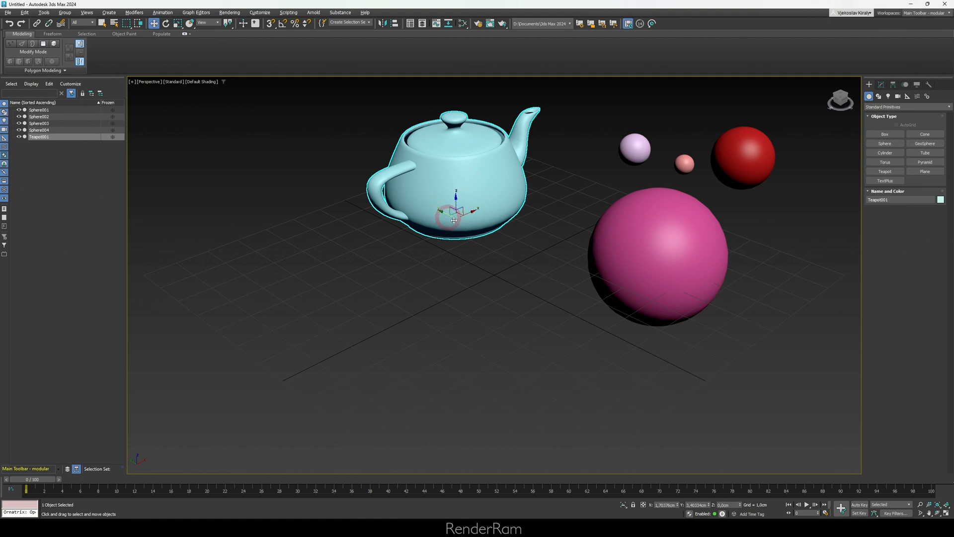
pyautogui.click(657, 253)
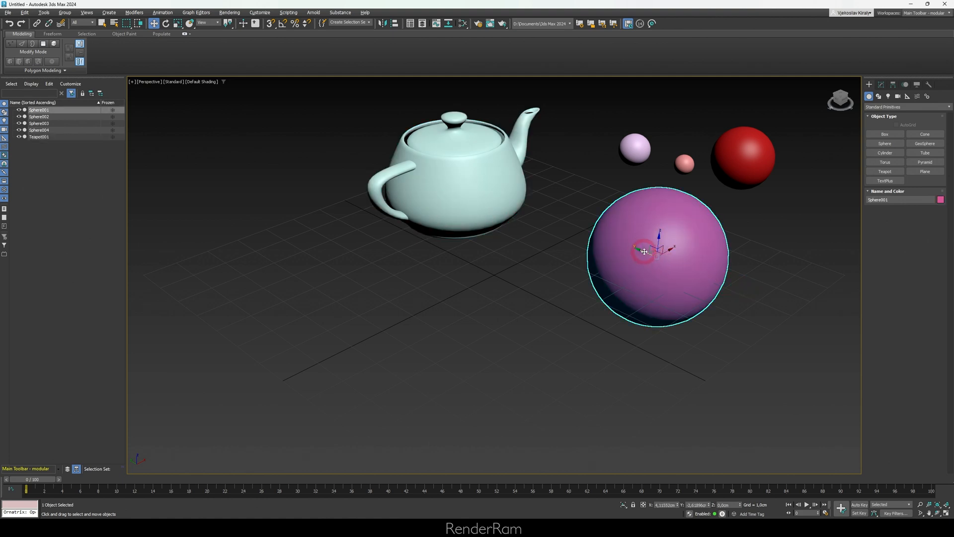
pyautogui.click(684, 163)
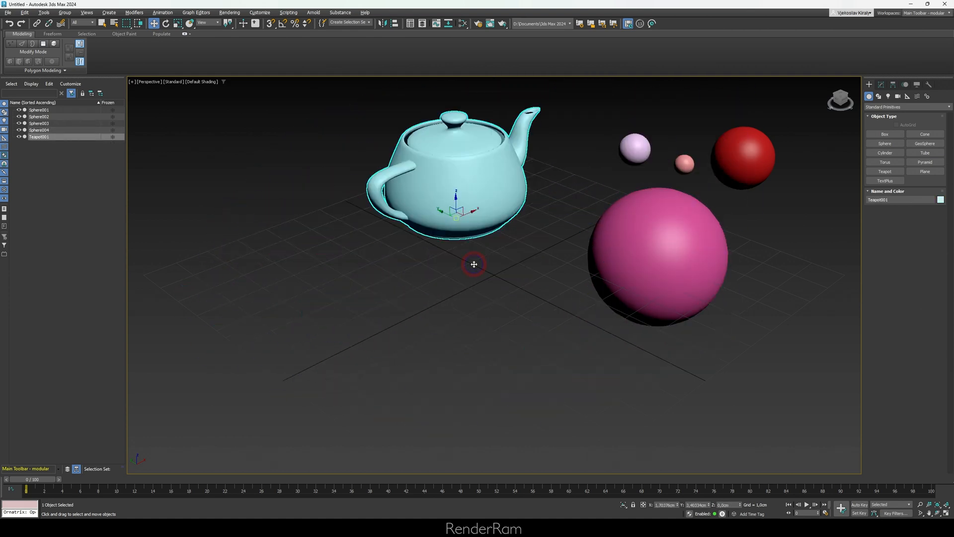
pyautogui.moveTo(473, 212)
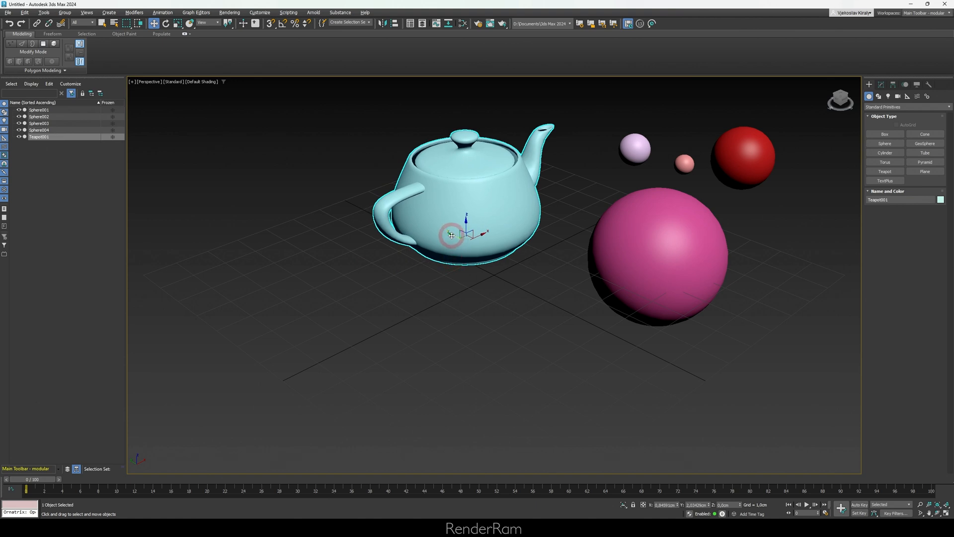
pyautogui.moveTo(540, 246)
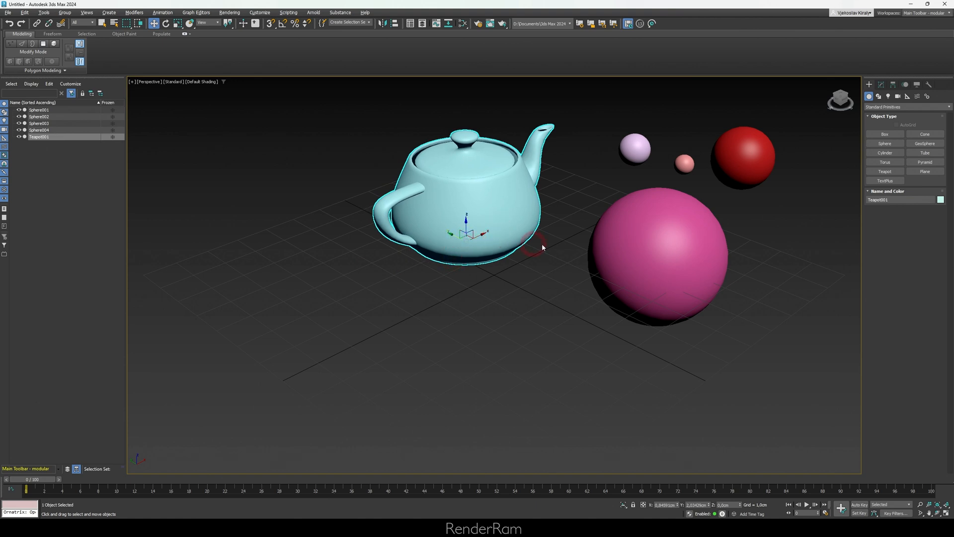
pyautogui.moveTo(460, 254)
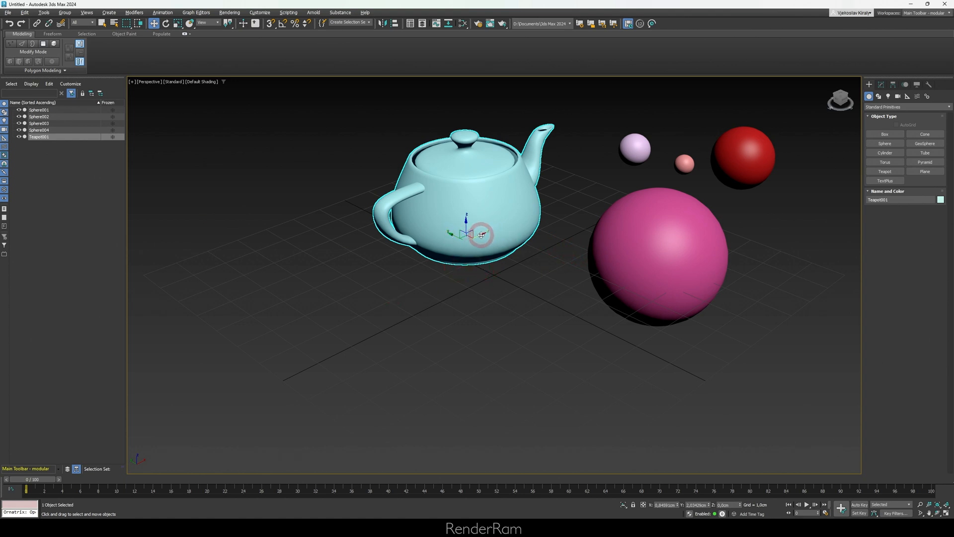
pyautogui.moveTo(476, 234)
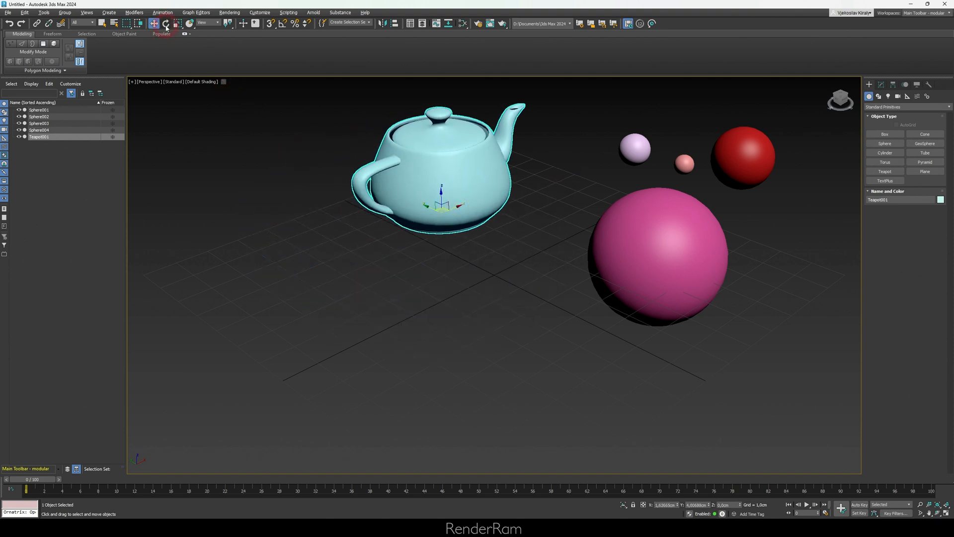
# Step: Rotate the teapot so its spout tilts down toward the grid
pyautogui.click(165, 23)
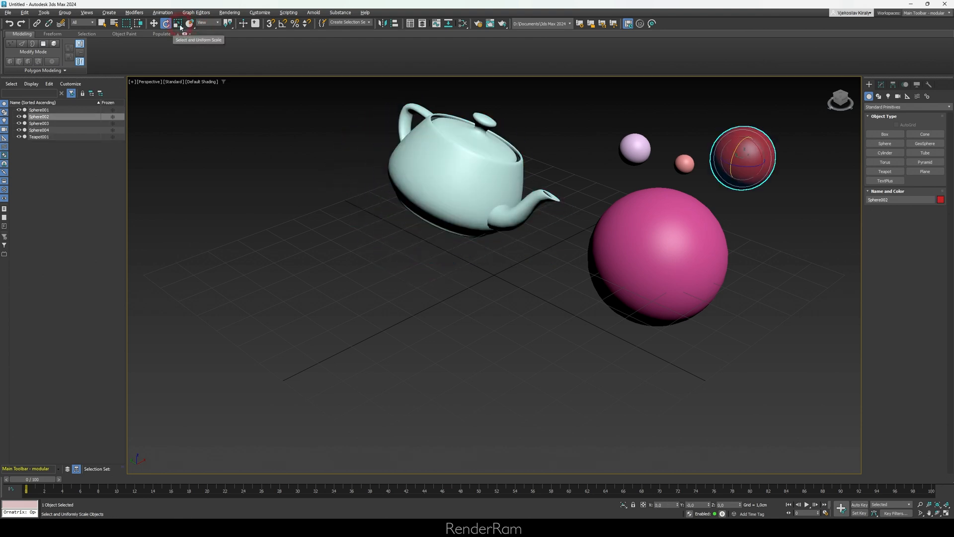
# Step: Uniformly scale the teapot down to a small fraction of its size
pyautogui.click(465, 170)
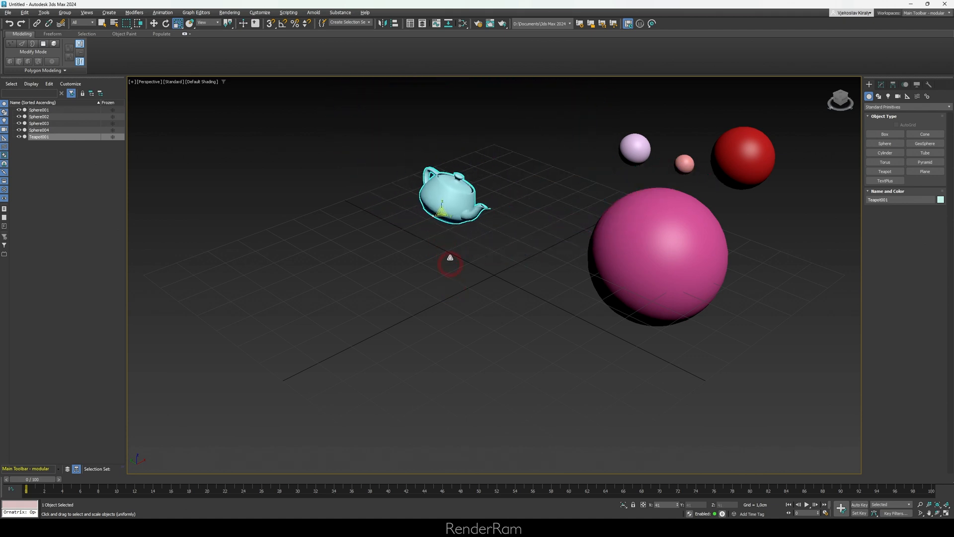
pyautogui.click(657, 255)
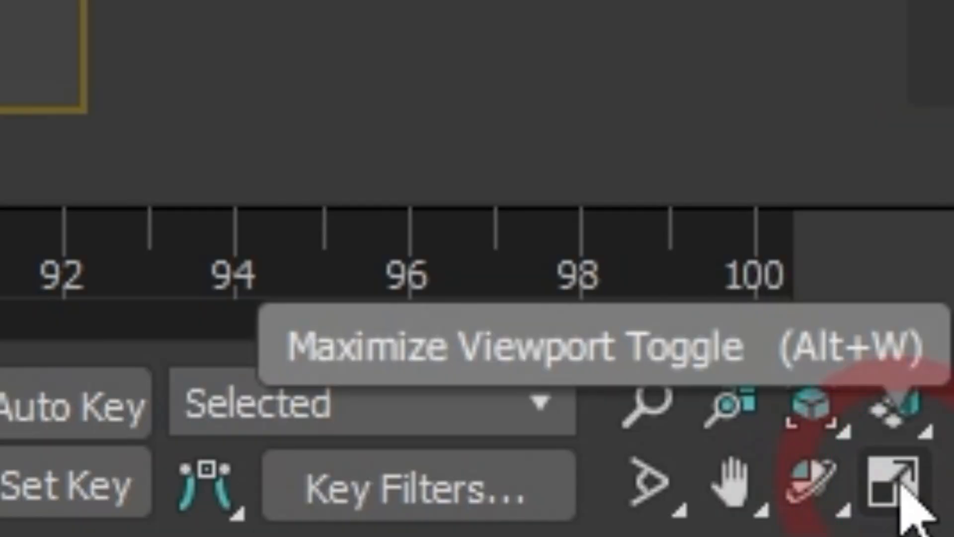
# Step: Show four viewports, delete every object and draw a single tall, thin box
pyautogui.click(894, 484)
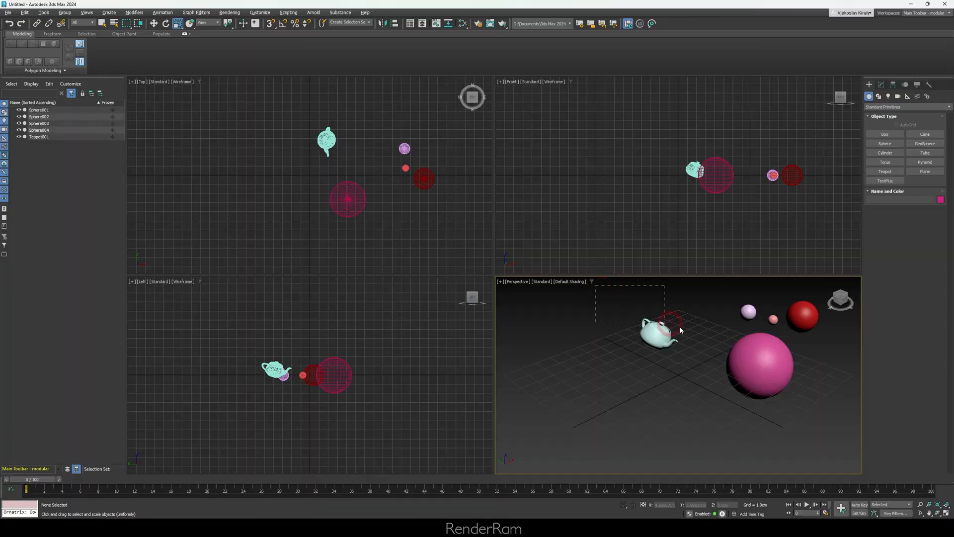
pyautogui.press('ctrl+a')
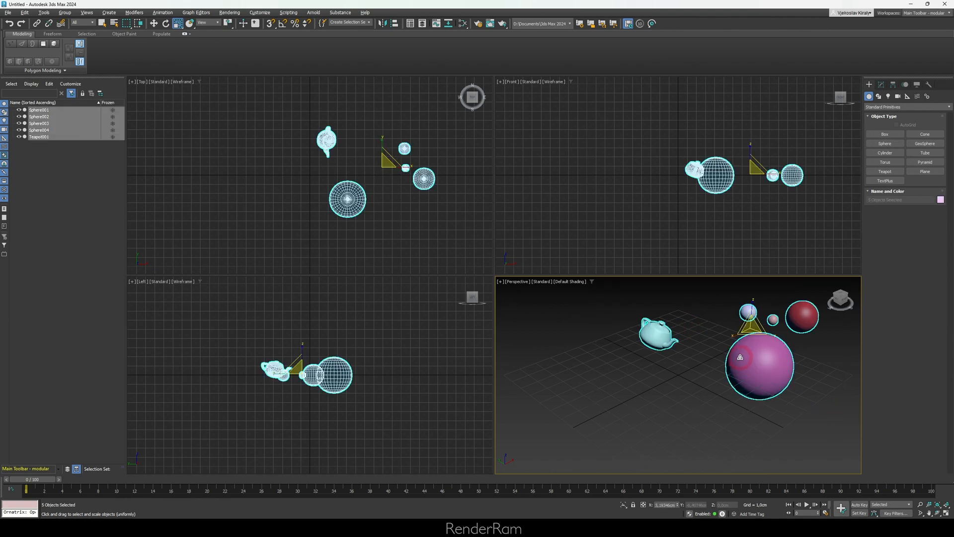
pyautogui.click(884, 134)
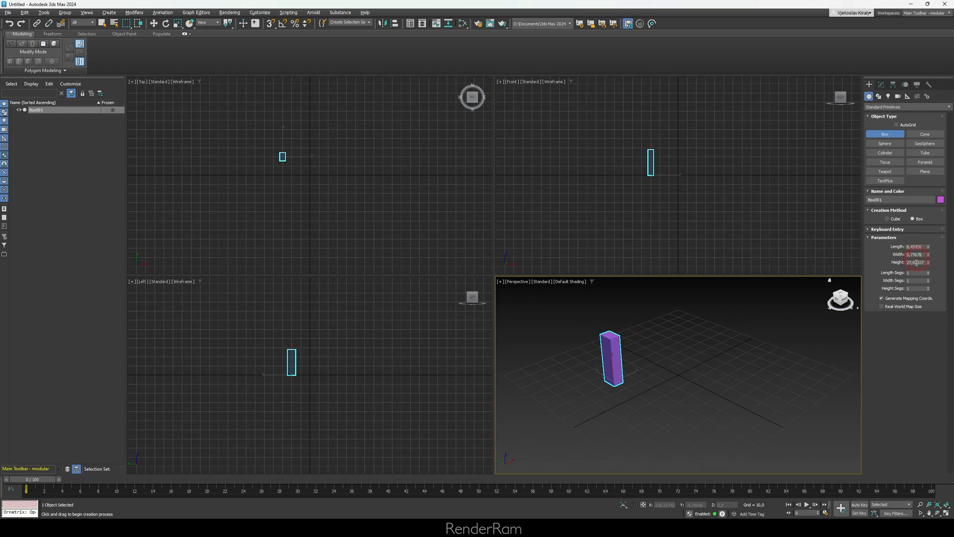
# Step: Set the box Parameters to Length 5, Width 5, Height 30 in the Modify panel
pyautogui.click(878, 84)
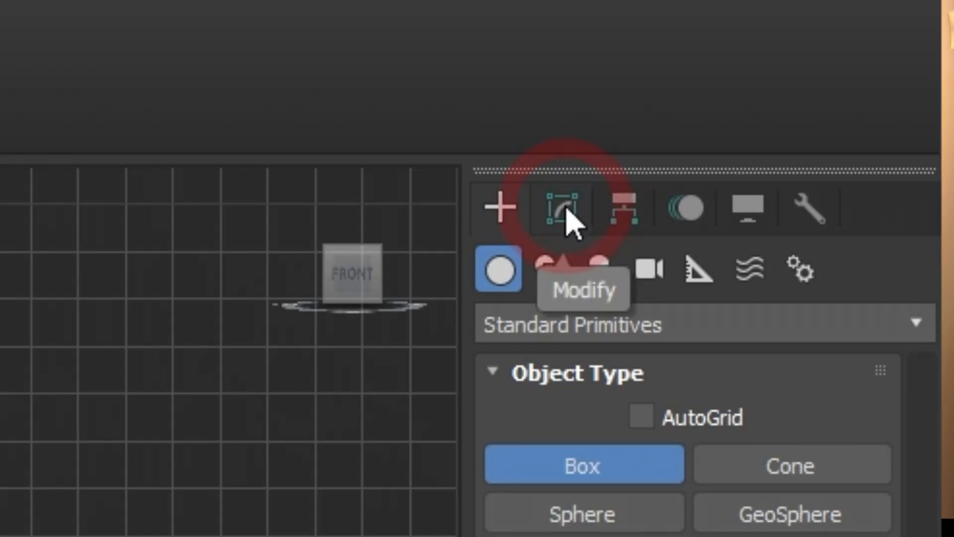
pyautogui.click(564, 209)
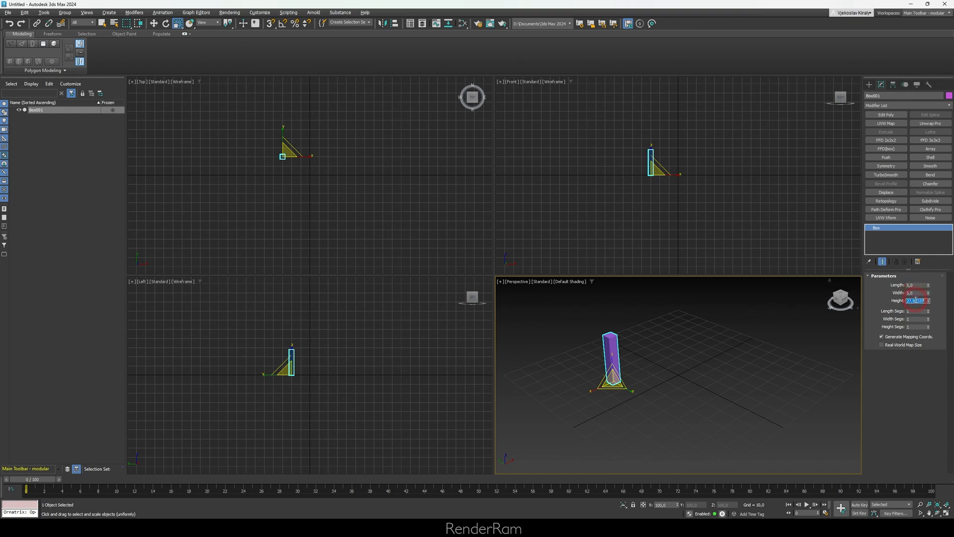
pyautogui.click(758, 363)
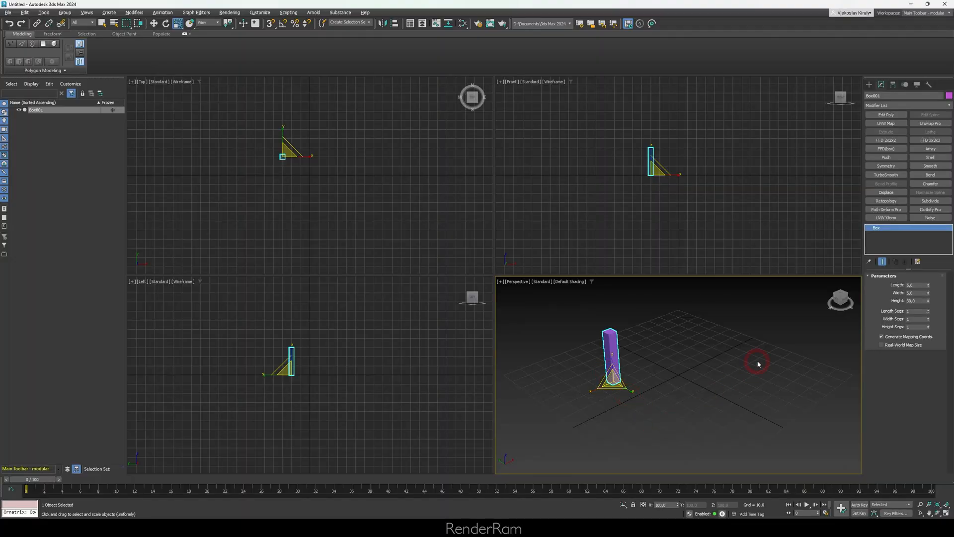
# Step: Clone the box as an instance, giving Box002 standing beside it as a second leg
pyautogui.click(869, 85)
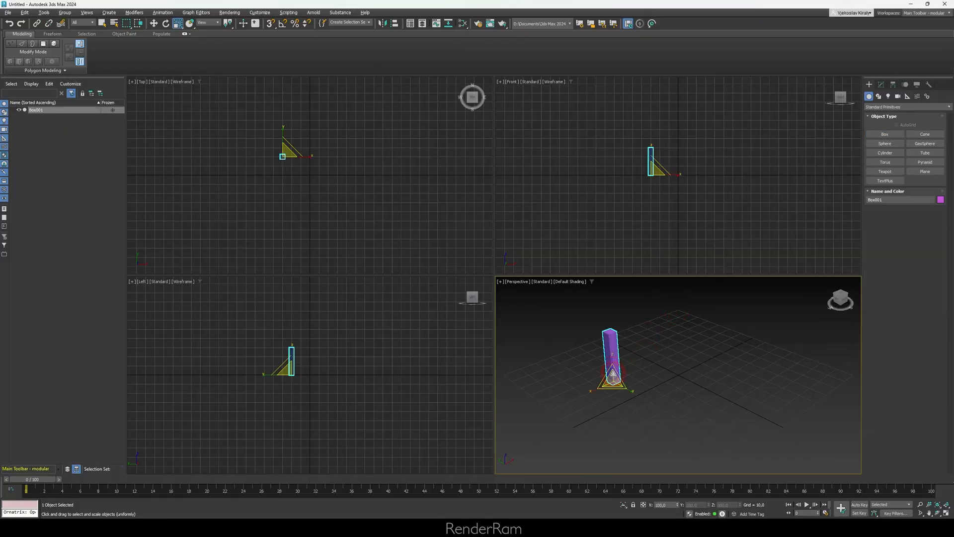
pyautogui.rightClick(611, 347)
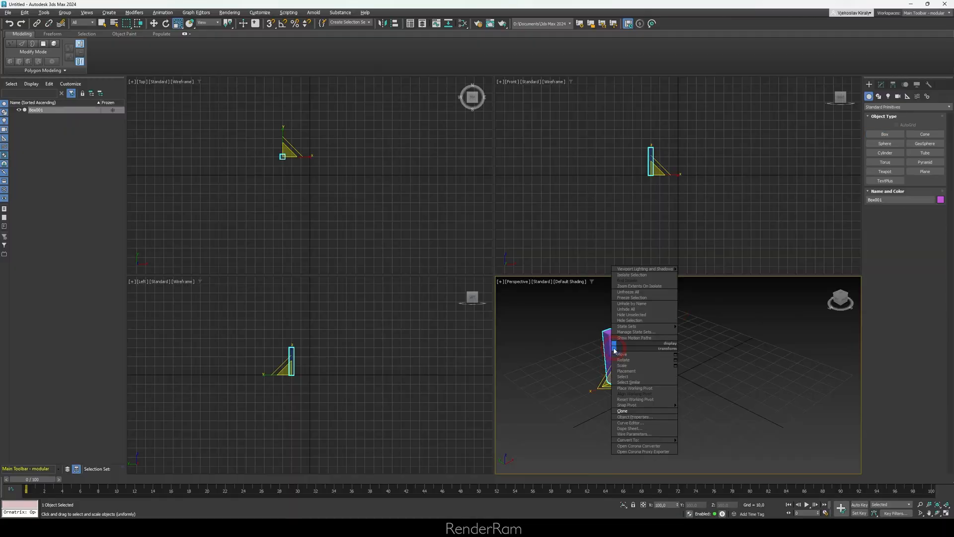
pyautogui.moveTo(633, 320)
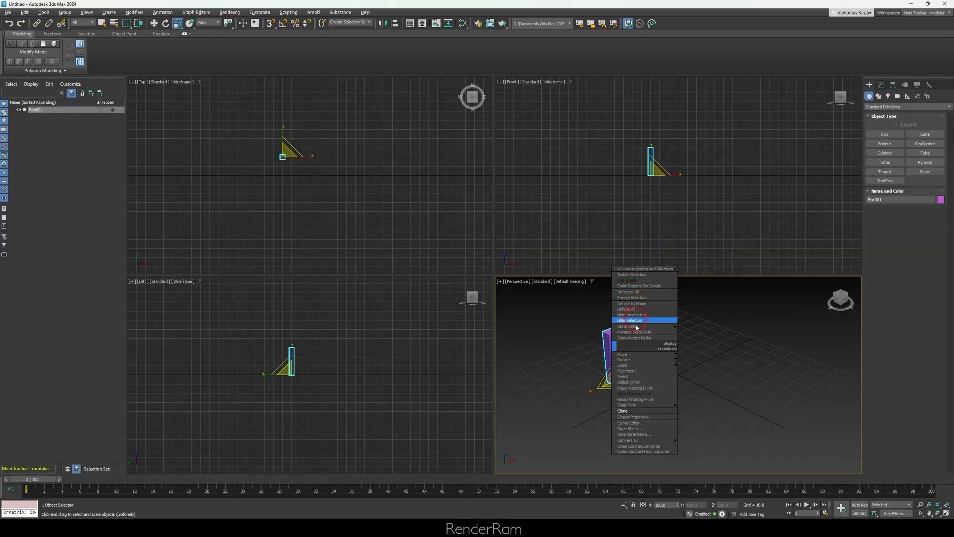
pyautogui.moveTo(623, 411)
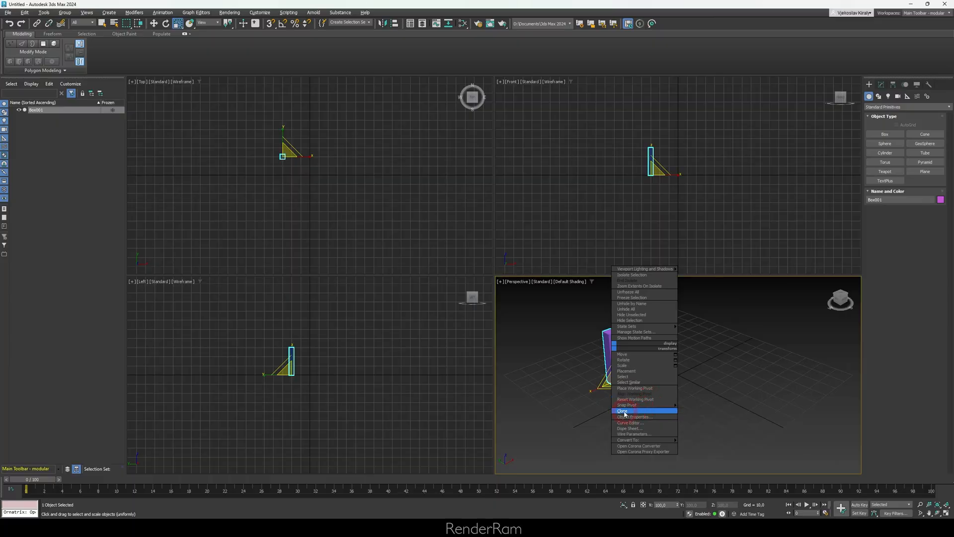
pyautogui.click(622, 411)
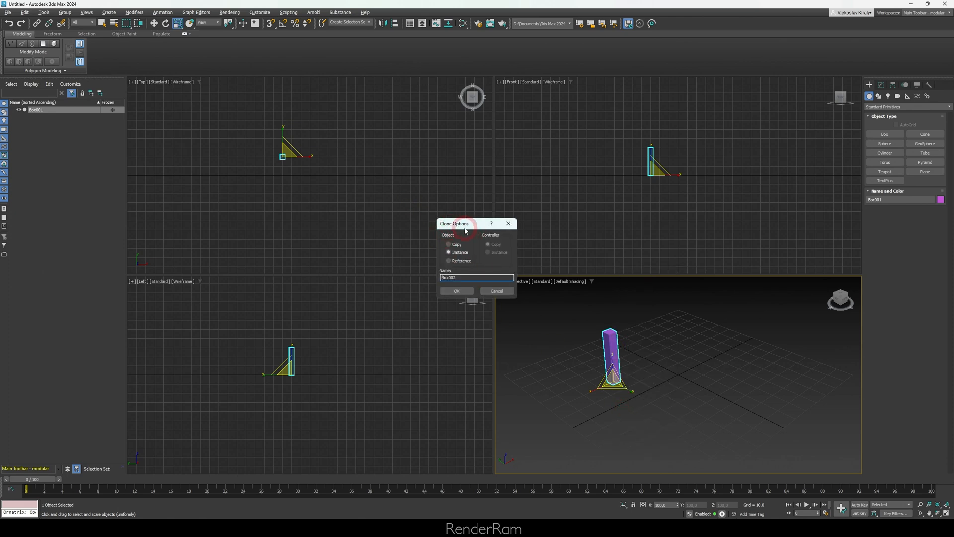
pyautogui.click(456, 291)
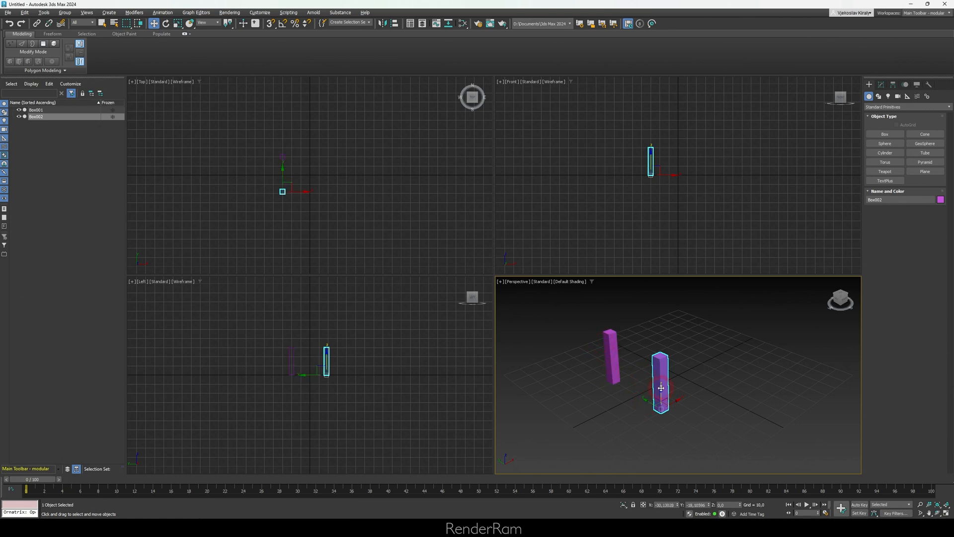
# Step: Clone both legs as instances (Box003, Box004) and move the pair sideways for four legs
pyautogui.click(269, 147)
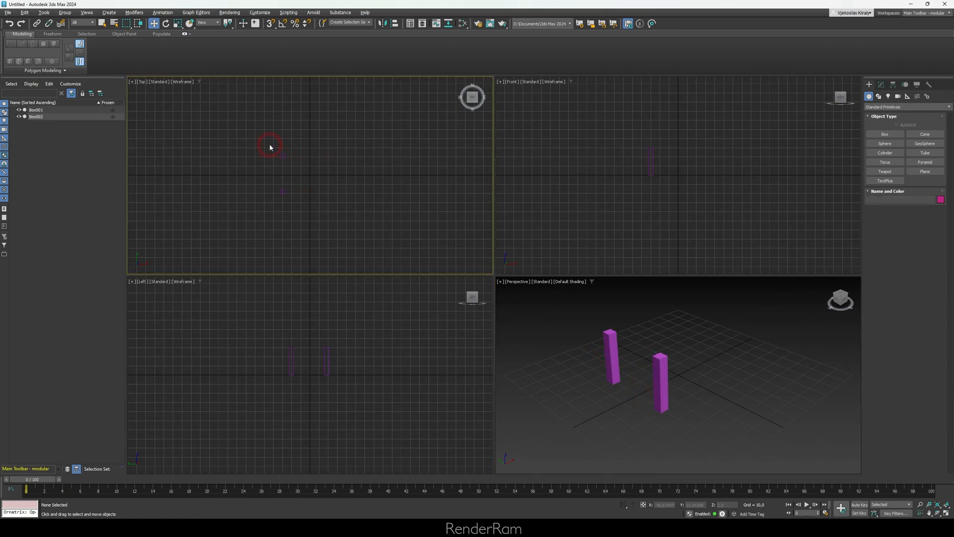
pyautogui.moveTo(344, 187)
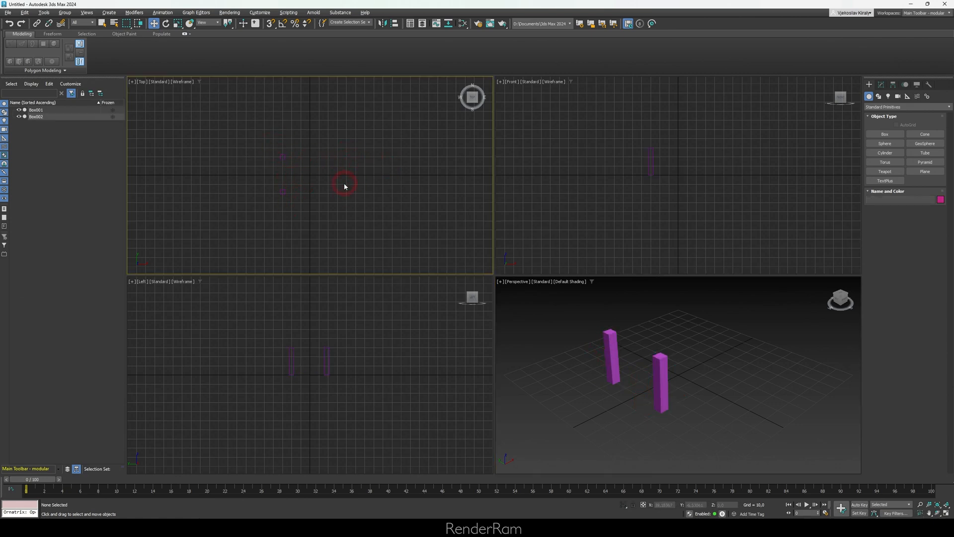
pyautogui.moveTo(344, 186); pyautogui.dragTo(296, 204)
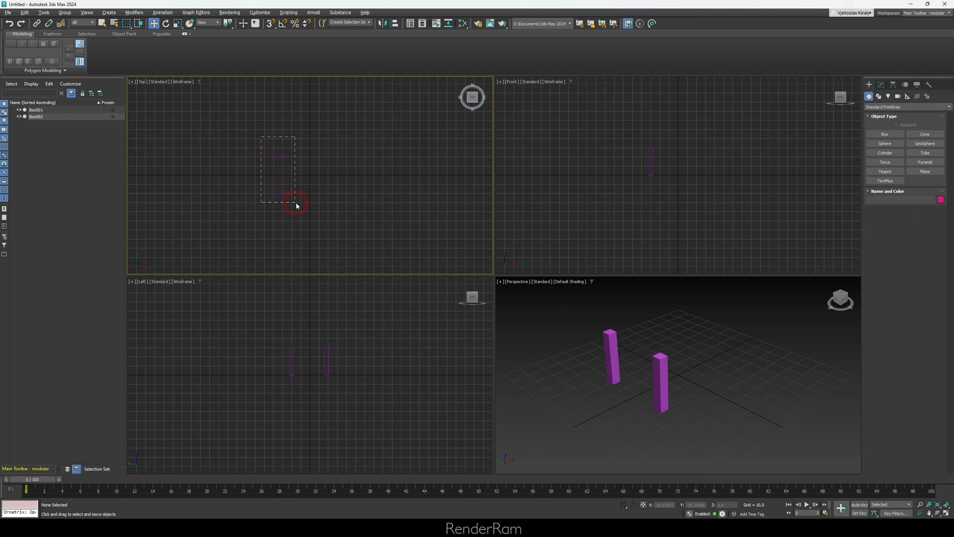
pyautogui.rightClick(296, 204)
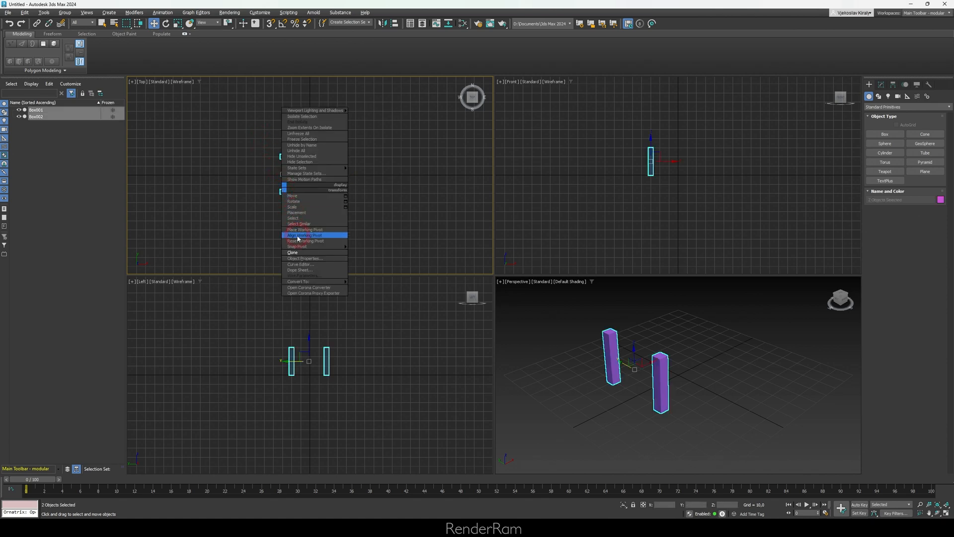
pyautogui.click(293, 251)
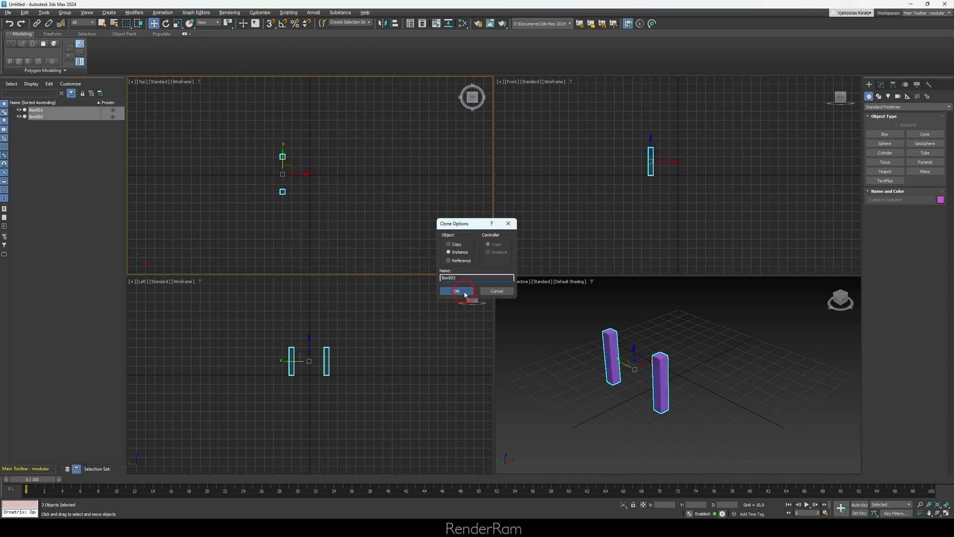
pyautogui.click(456, 291)
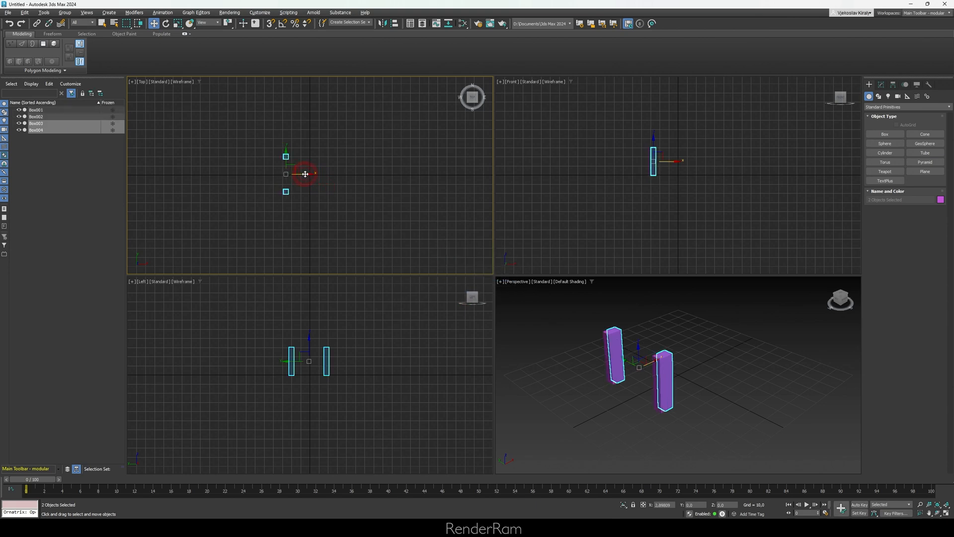
pyautogui.moveTo(304, 175); pyautogui.dragTo(370, 180)
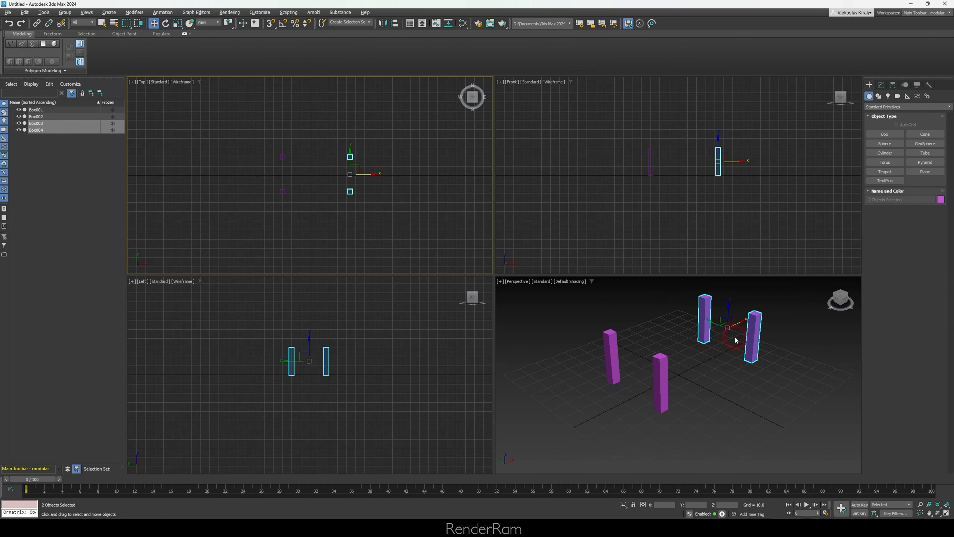
# Step: Draw the flat slab Box005 and move it up along Z onto the four legs as a tabletop
pyautogui.click(885, 134)
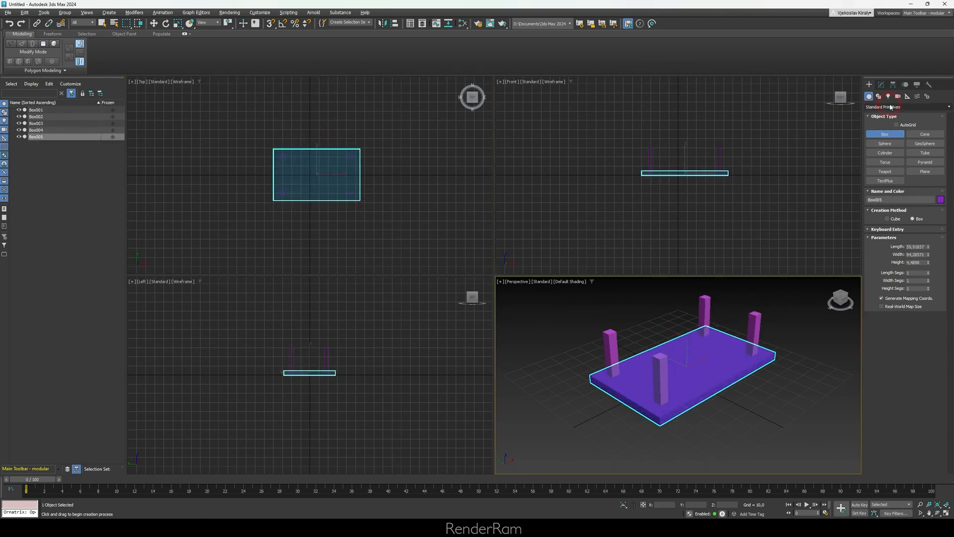
pyautogui.moveTo(608, 310)
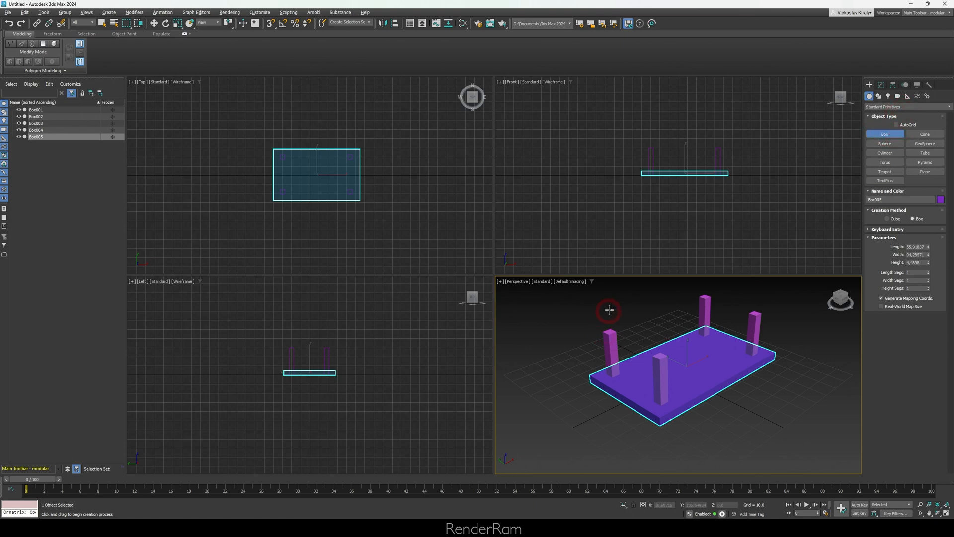
pyautogui.click(155, 23)
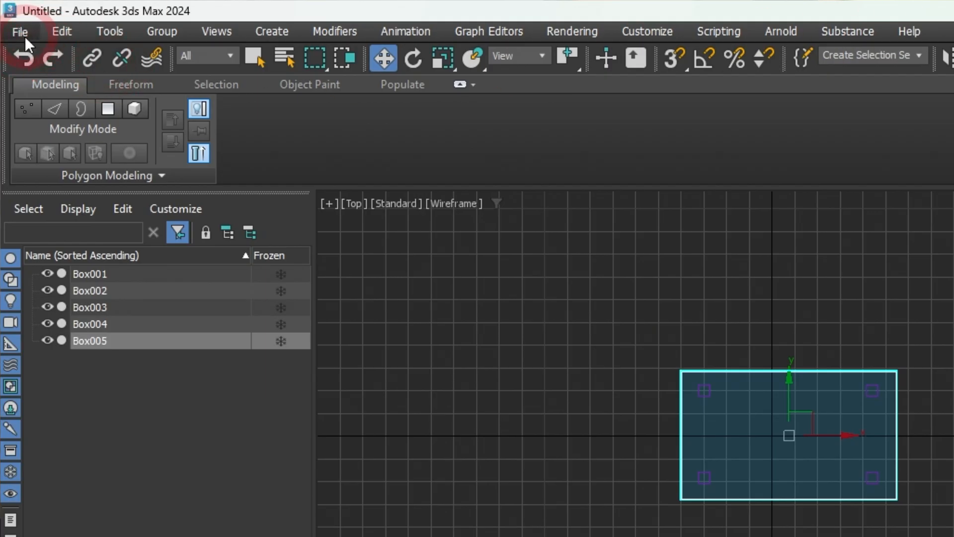
pyautogui.click(19, 31)
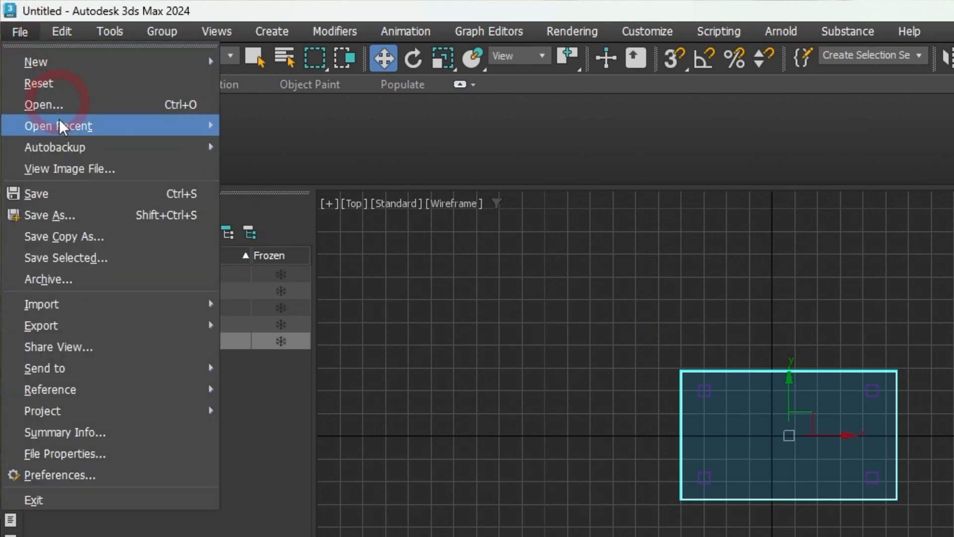
pyautogui.moveTo(84, 92)
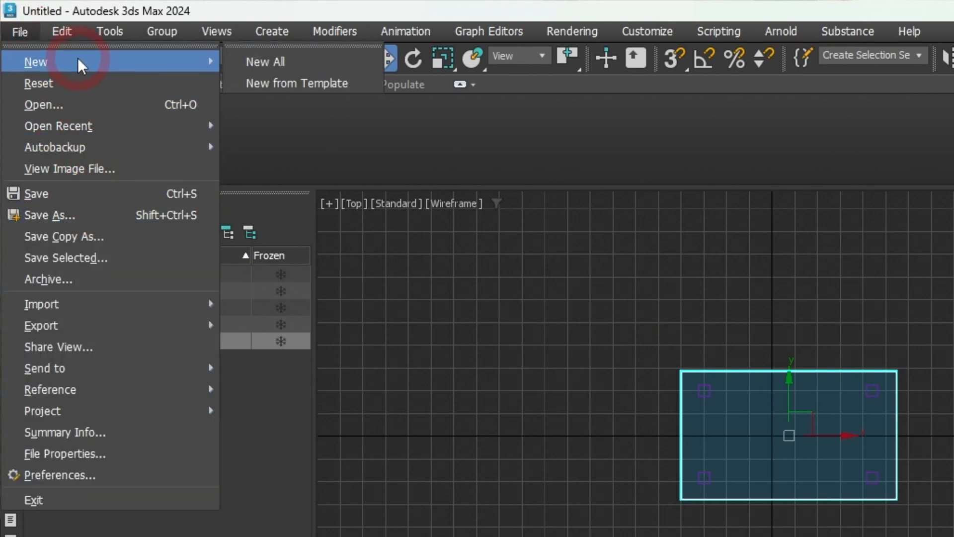
pyautogui.click(60, 31)
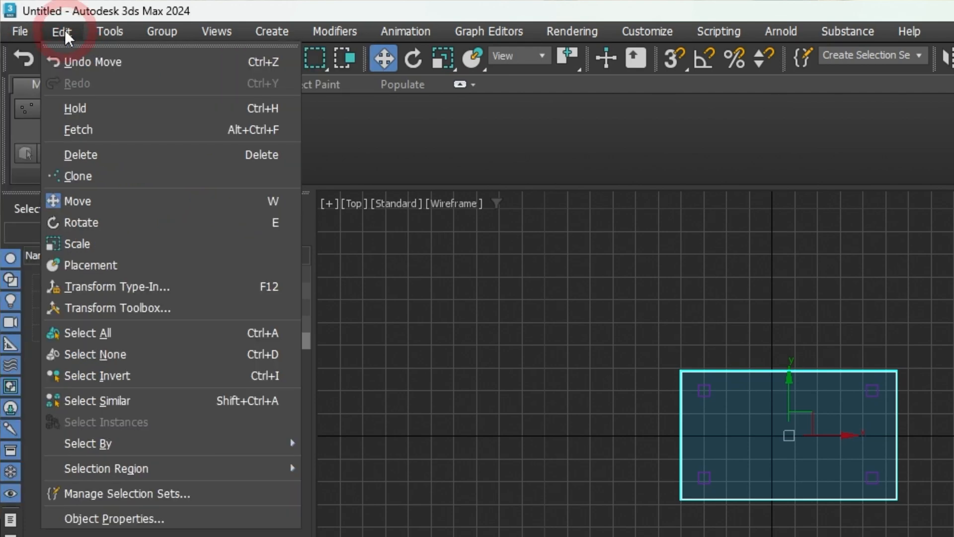
pyautogui.click(570, 31)
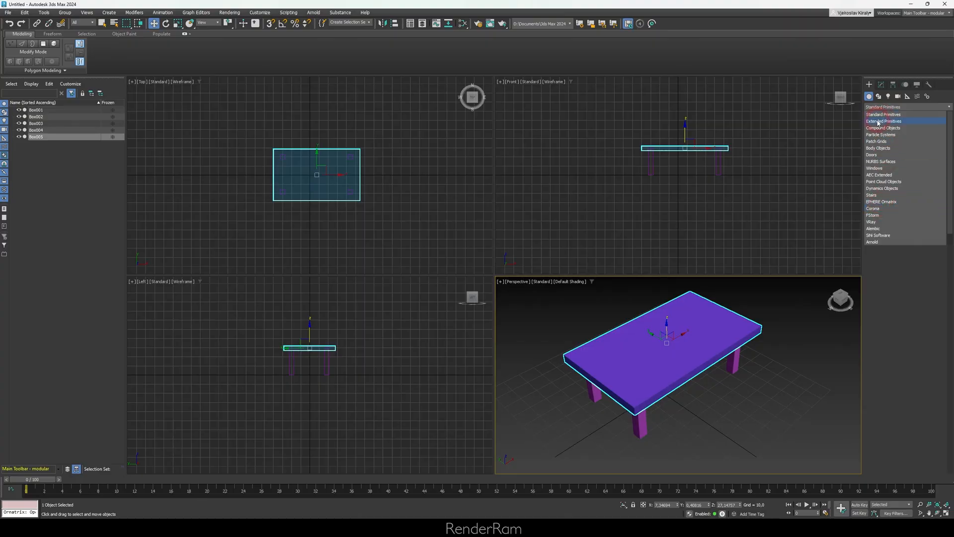
# Step: From Extended Primitives, create Torus Knot001 beside the table
pyautogui.click(883, 121)
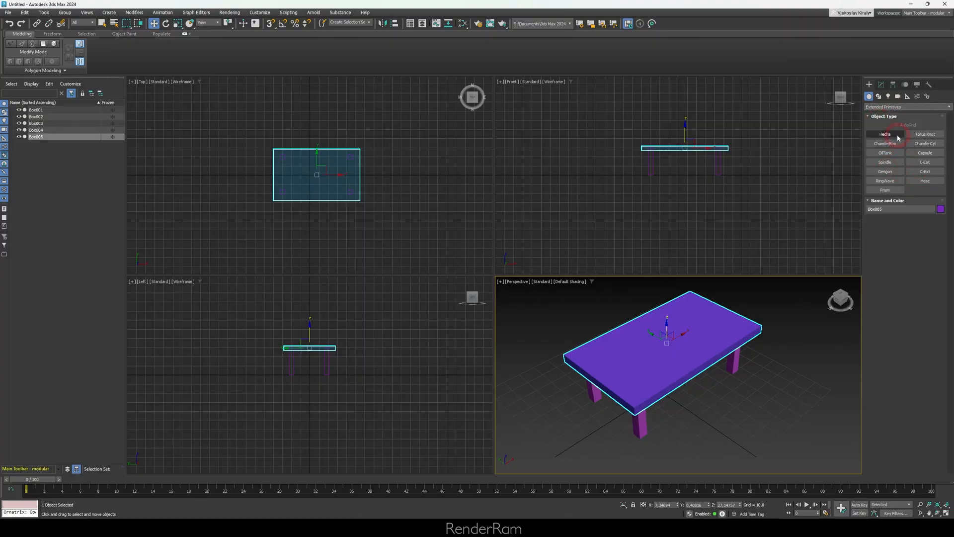
pyautogui.click(903, 108)
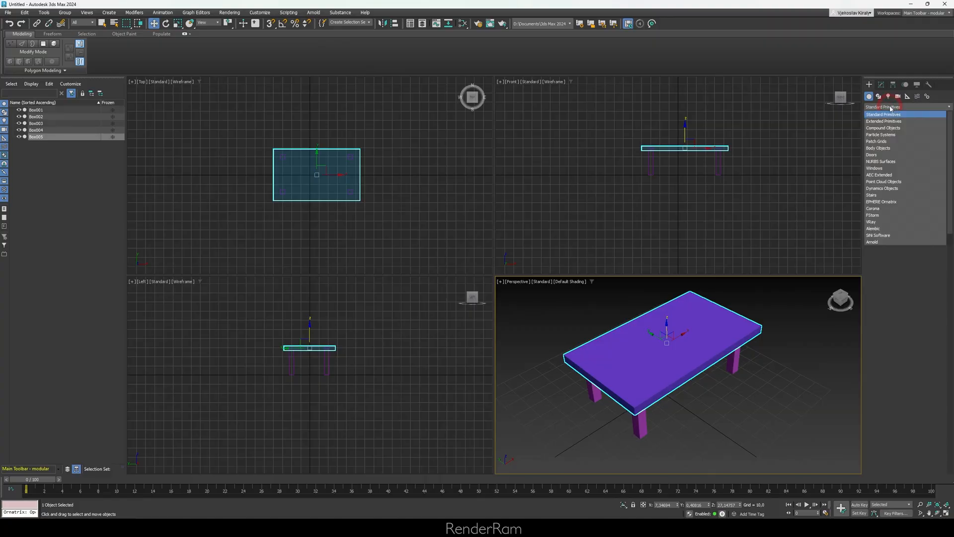
pyautogui.click(884, 121)
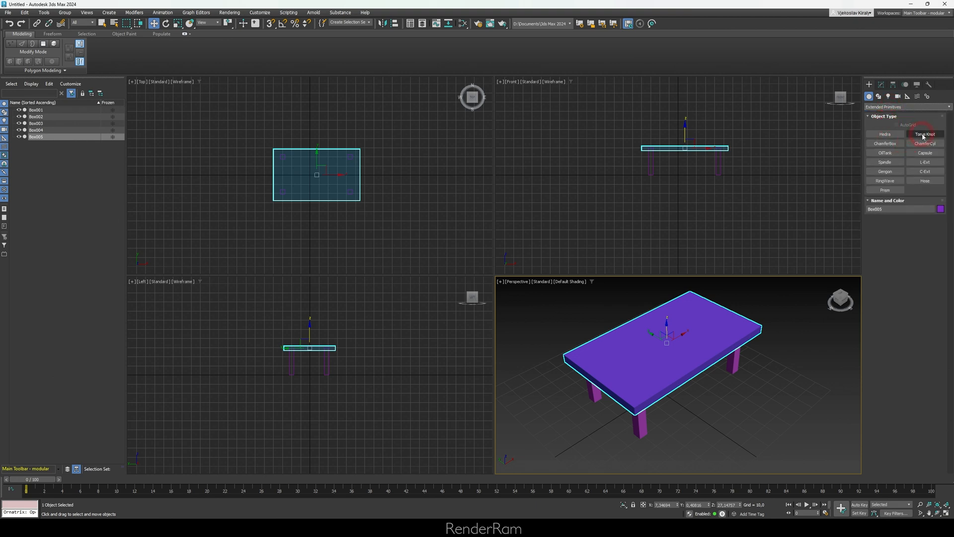
pyautogui.click(924, 134)
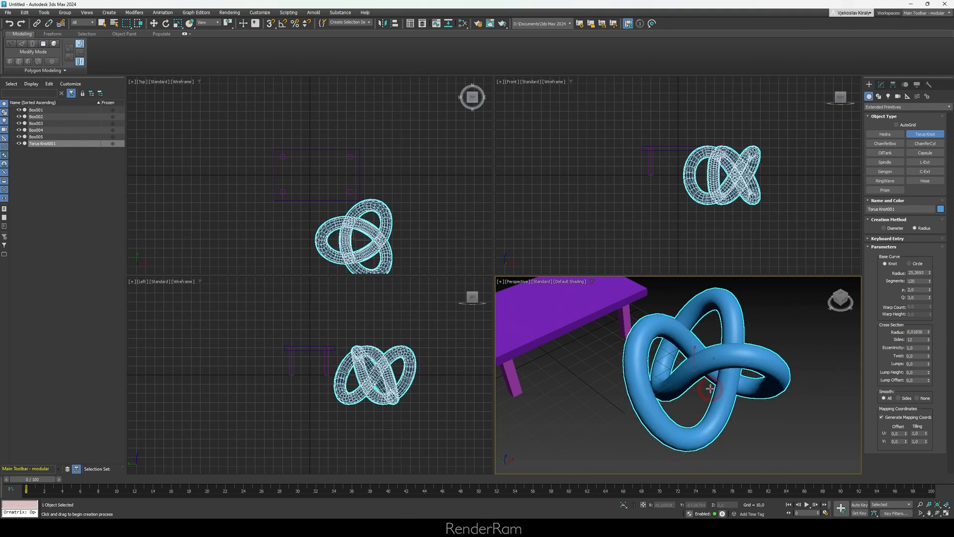
# Step: Switch the Create panel category to Stairs for placing a straight staircase
pyautogui.click(906, 107)
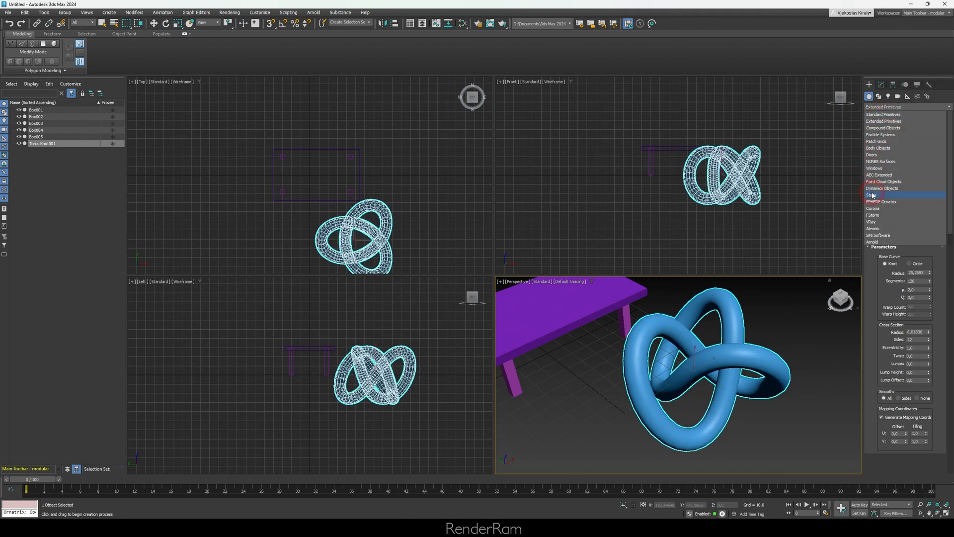
pyautogui.click(873, 194)
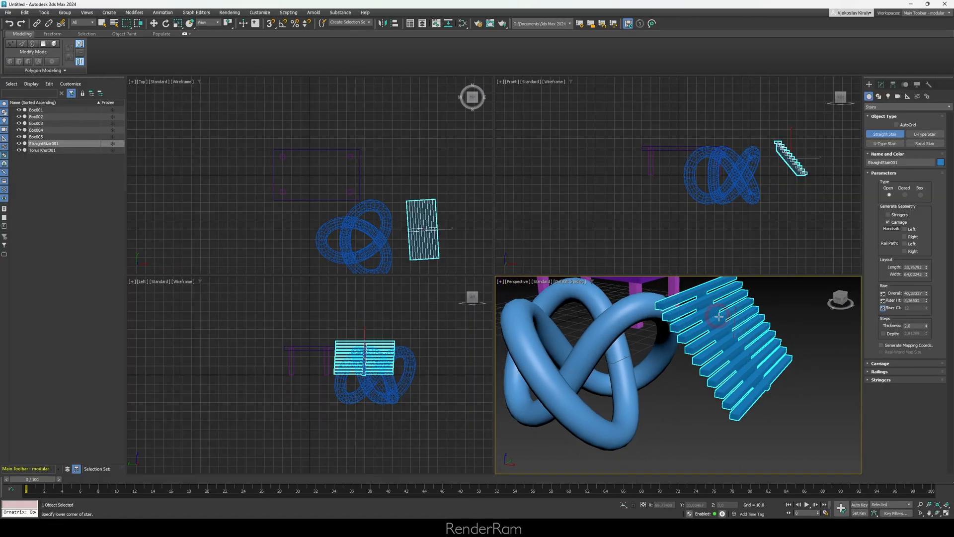
# Step: Set the staircase's Type to Box in the Modify panel so the steps become solid
pyautogui.click(882, 83)
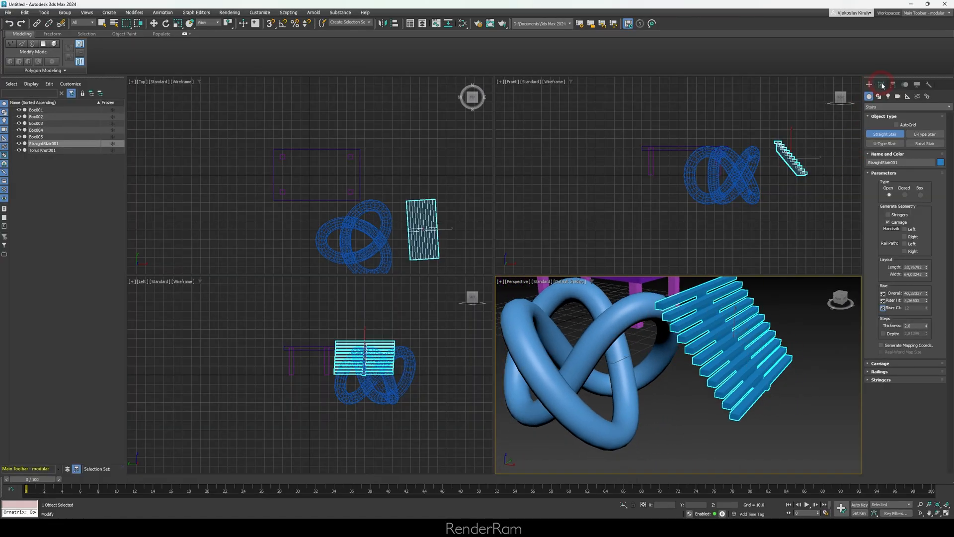
pyautogui.click(880, 83)
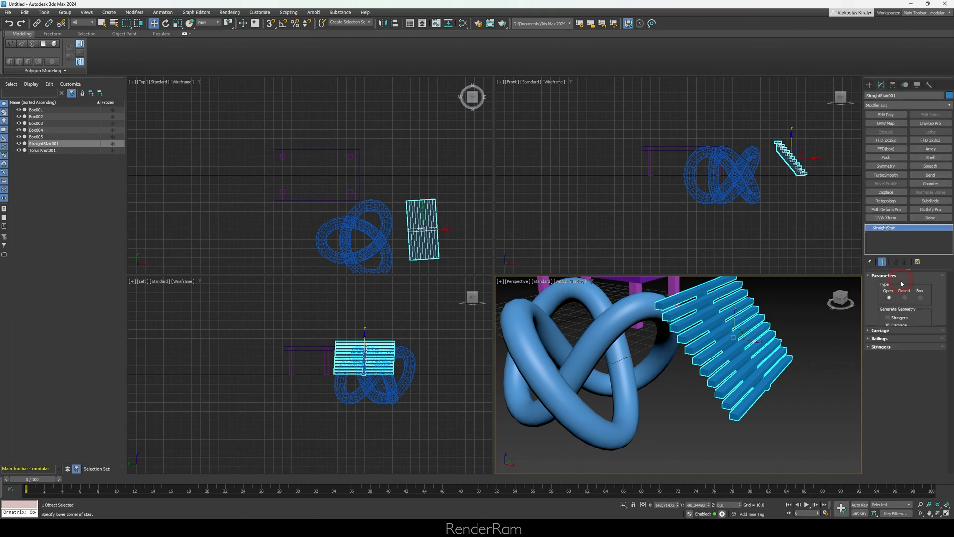
pyautogui.click(888, 324)
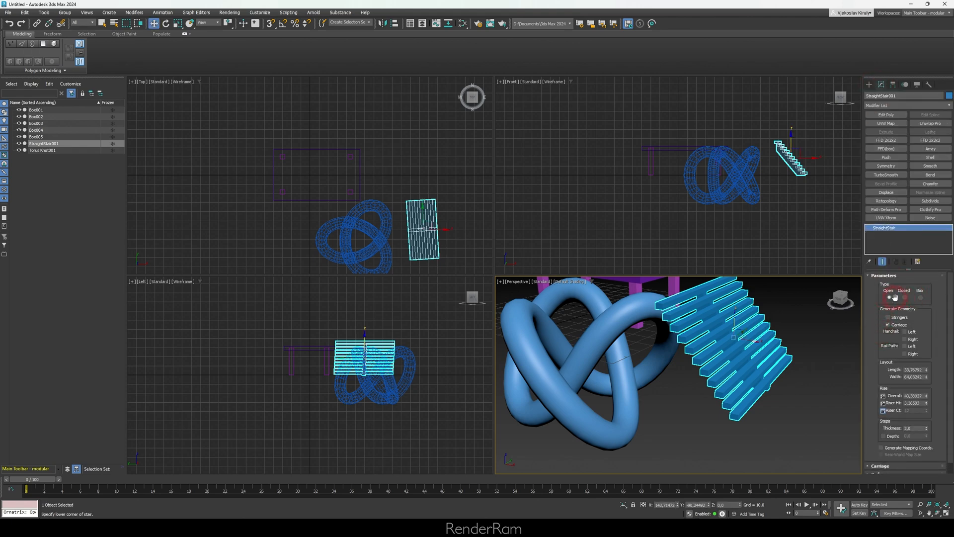
pyautogui.click(919, 290)
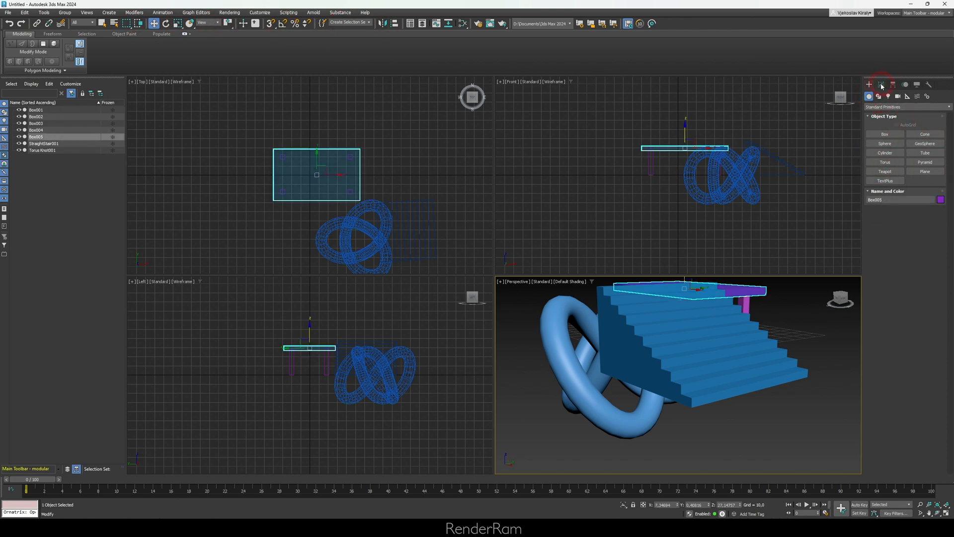
# Step: Reduce the tabletop Box005 height to 2 in its Modify parameters
pyautogui.click(878, 84)
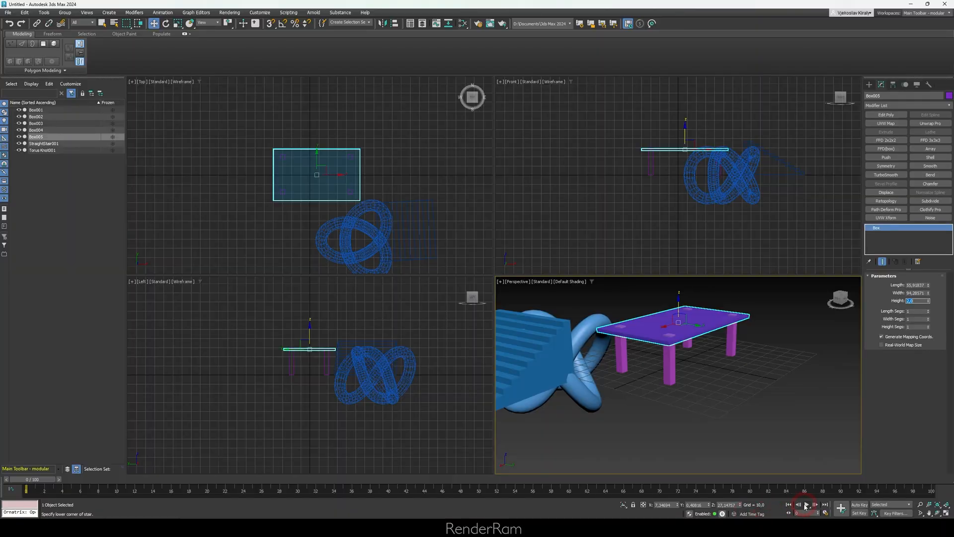
pyautogui.click(806, 505)
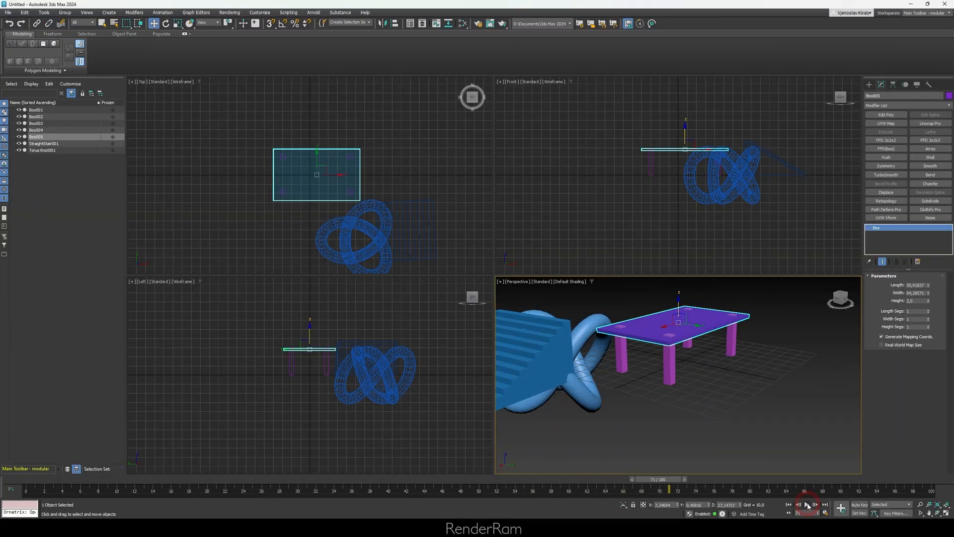
pyautogui.click(868, 96)
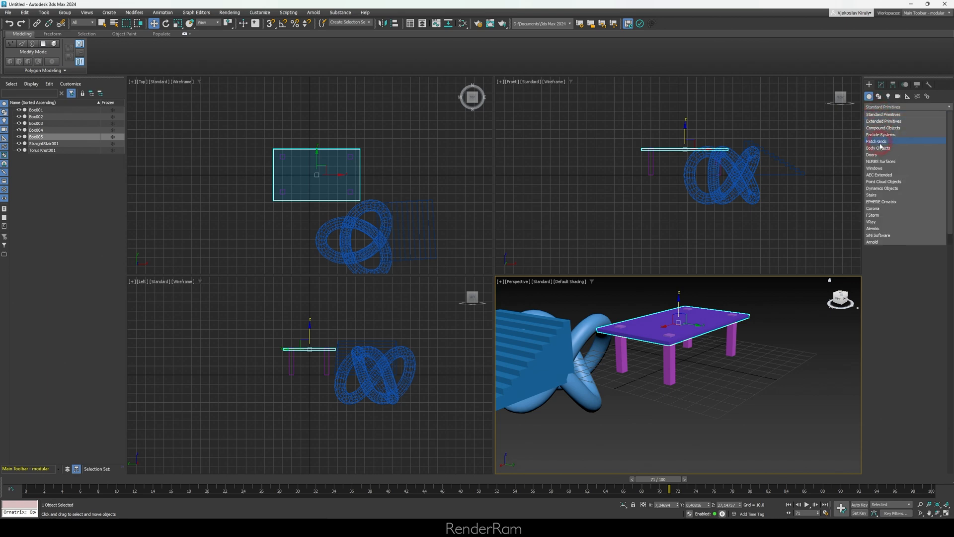
pyautogui.moveTo(880, 120)
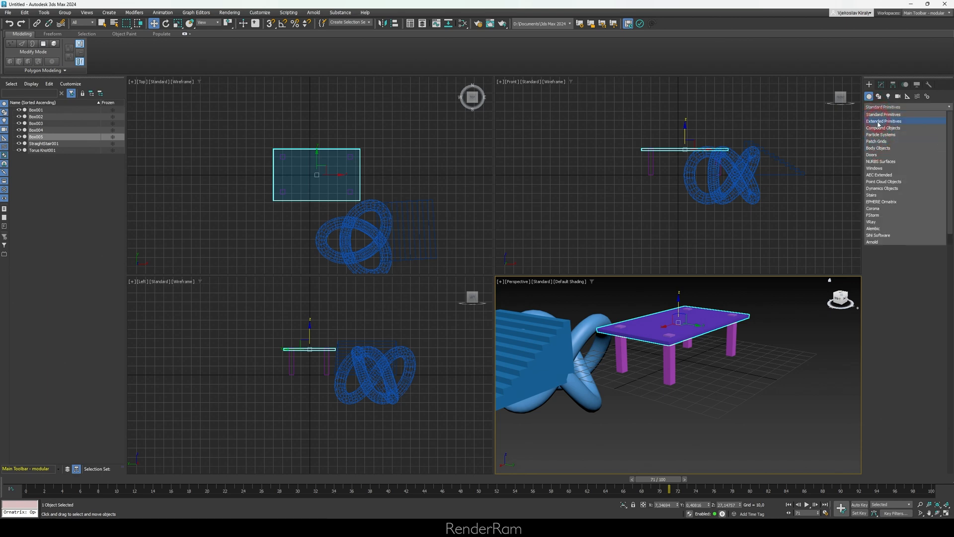
# Step: Choose Extended Primitives as the Create panel object category
pyautogui.click(883, 120)
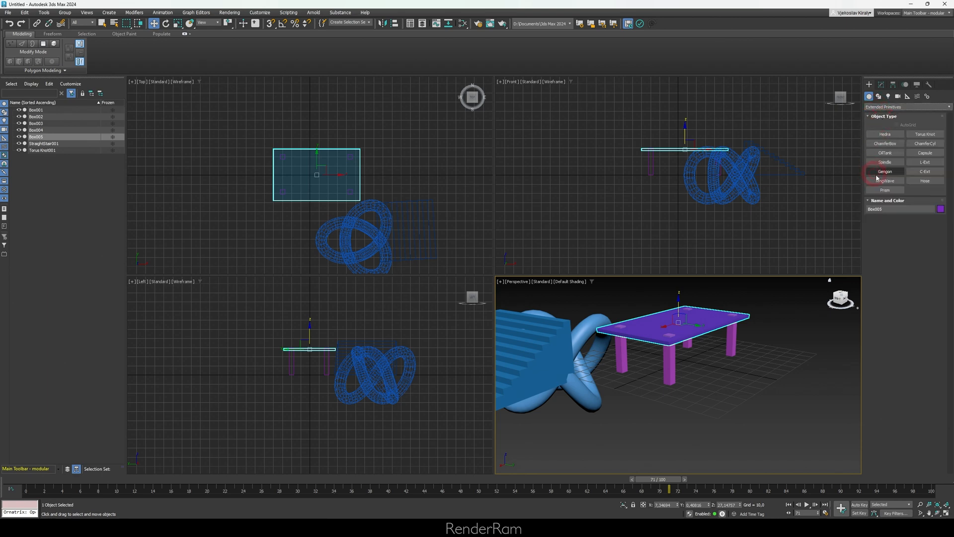
pyautogui.click(905, 107)
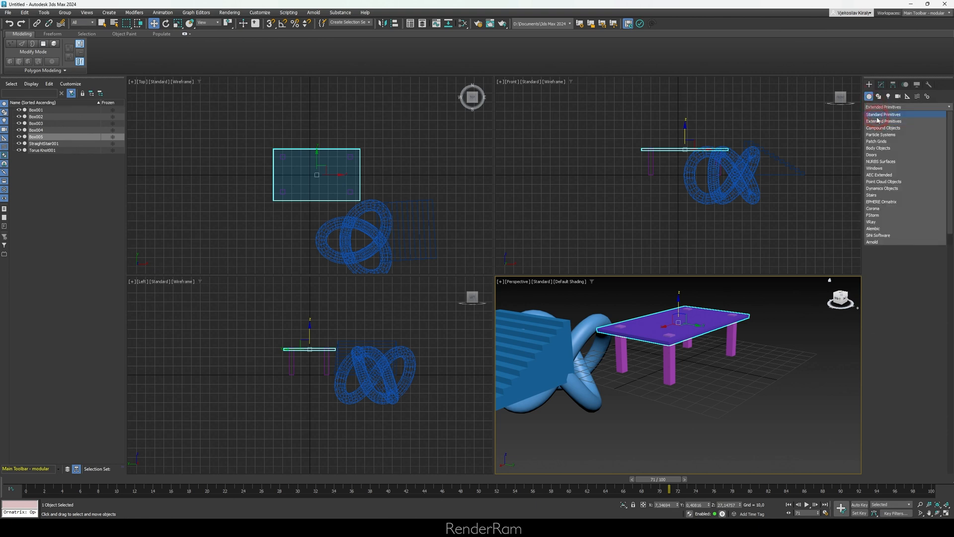